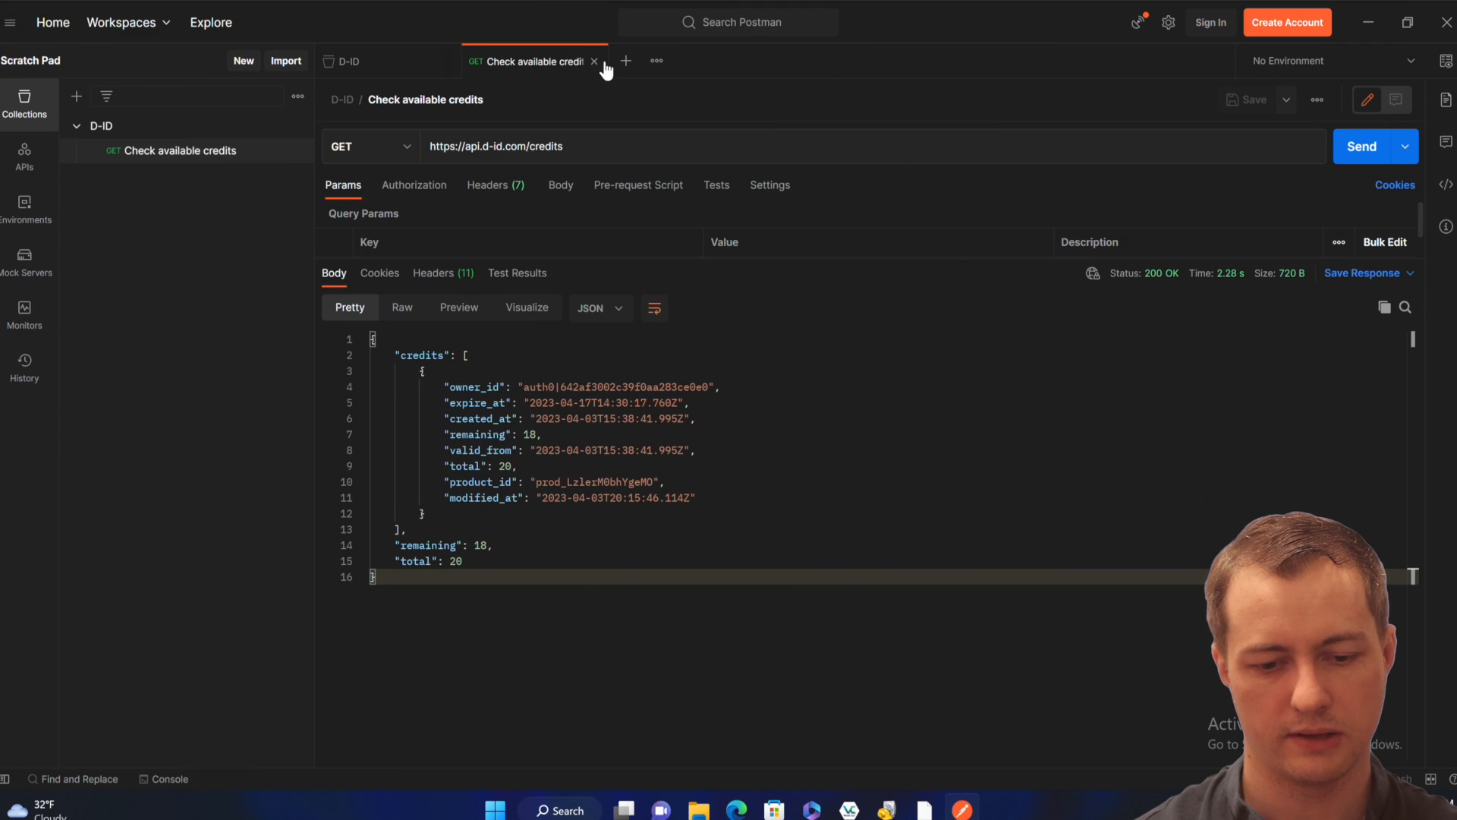
left_click(626, 61)
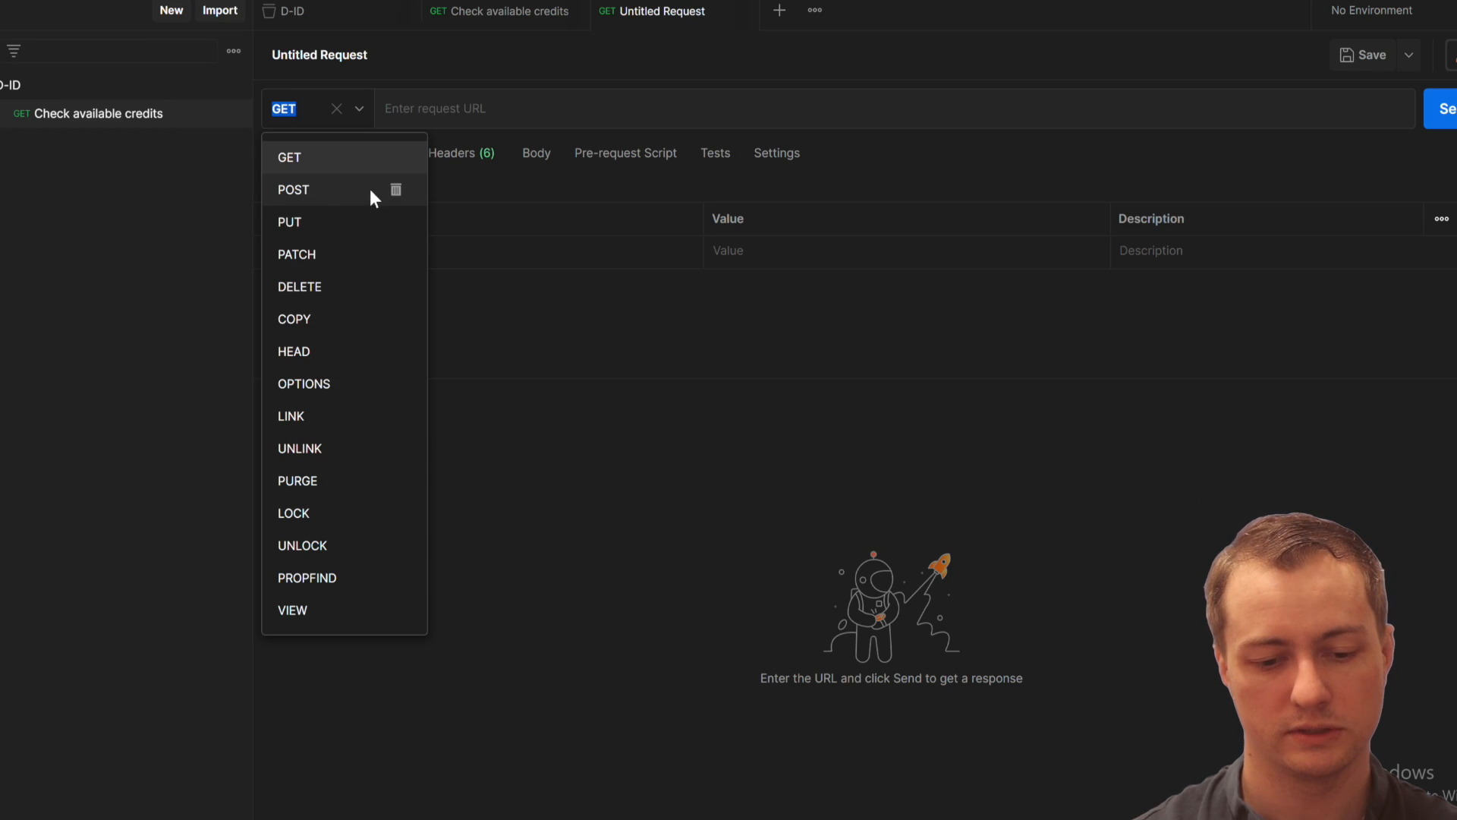
left_click(503, 11)
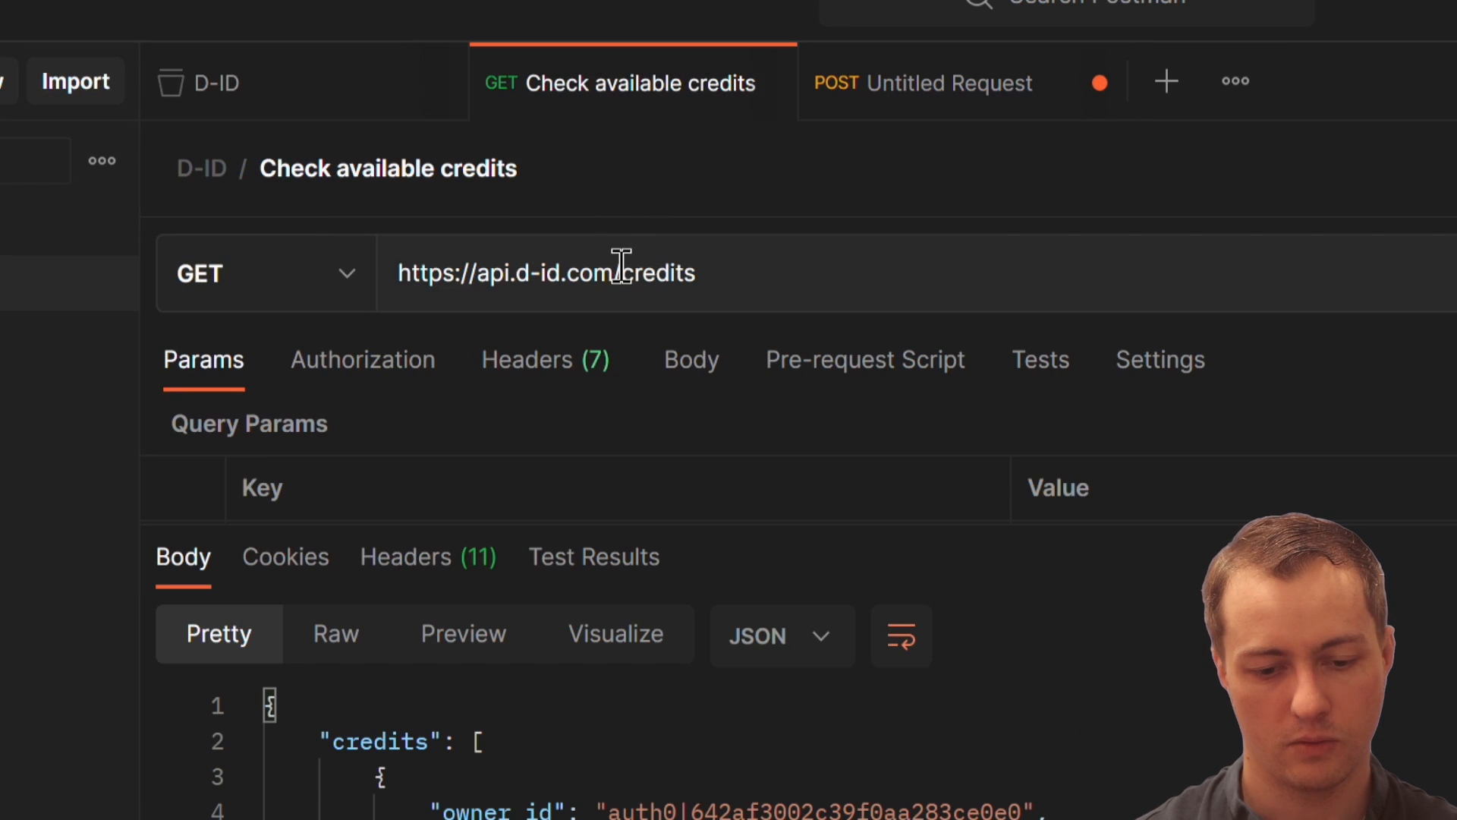
type("c")
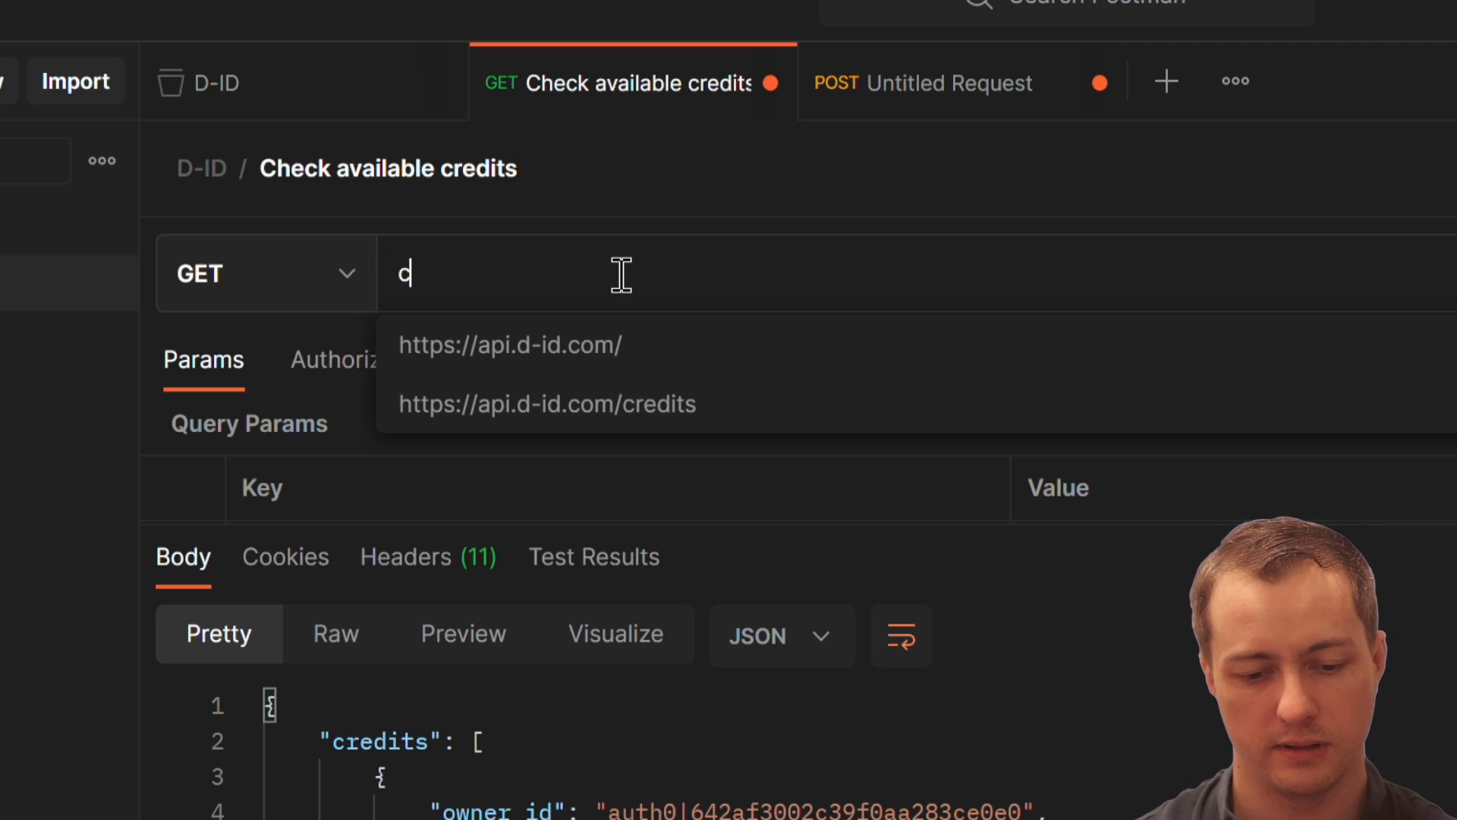
left_click(548, 404)
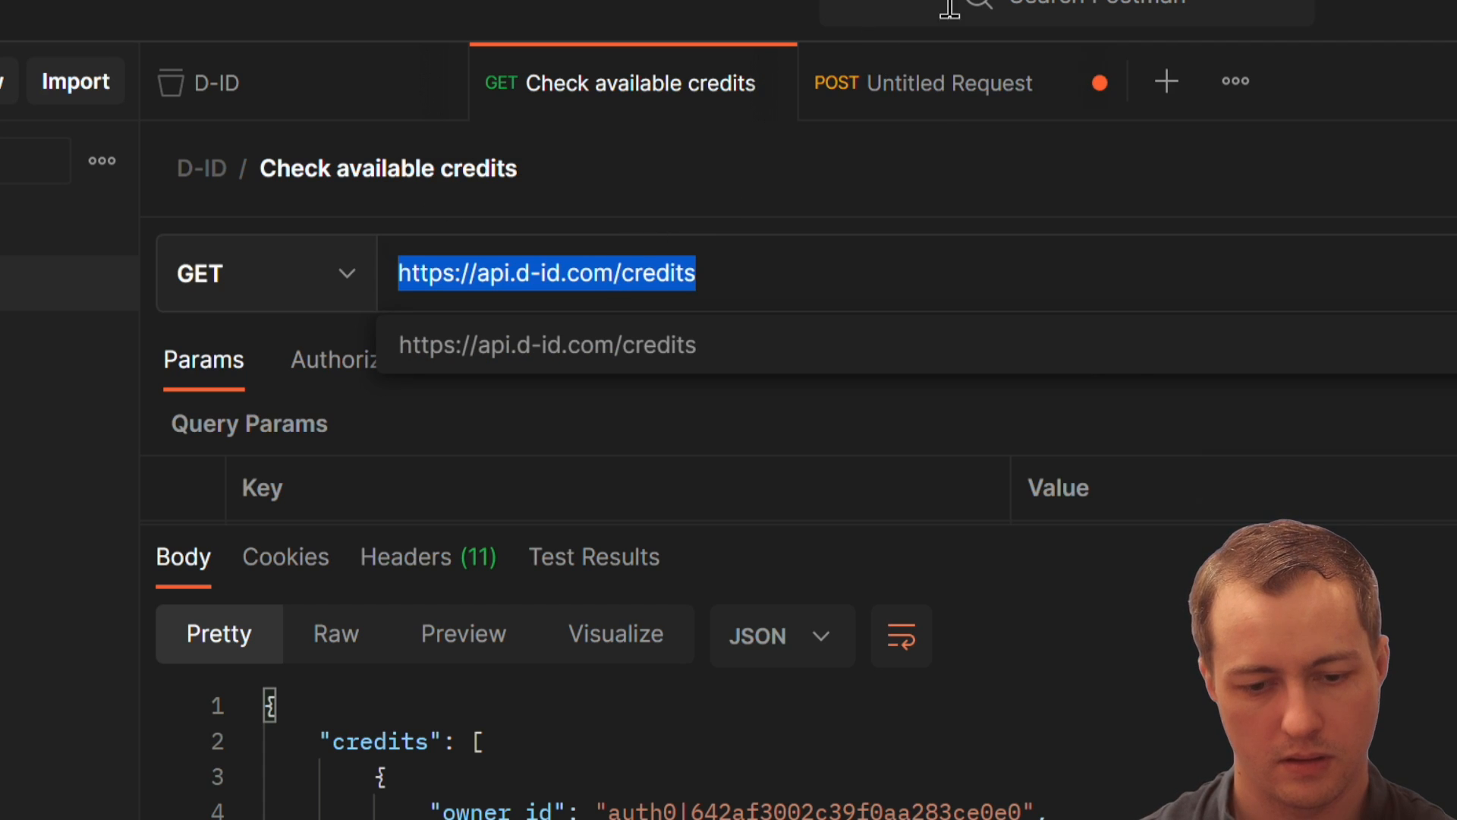
left_click(923, 82)
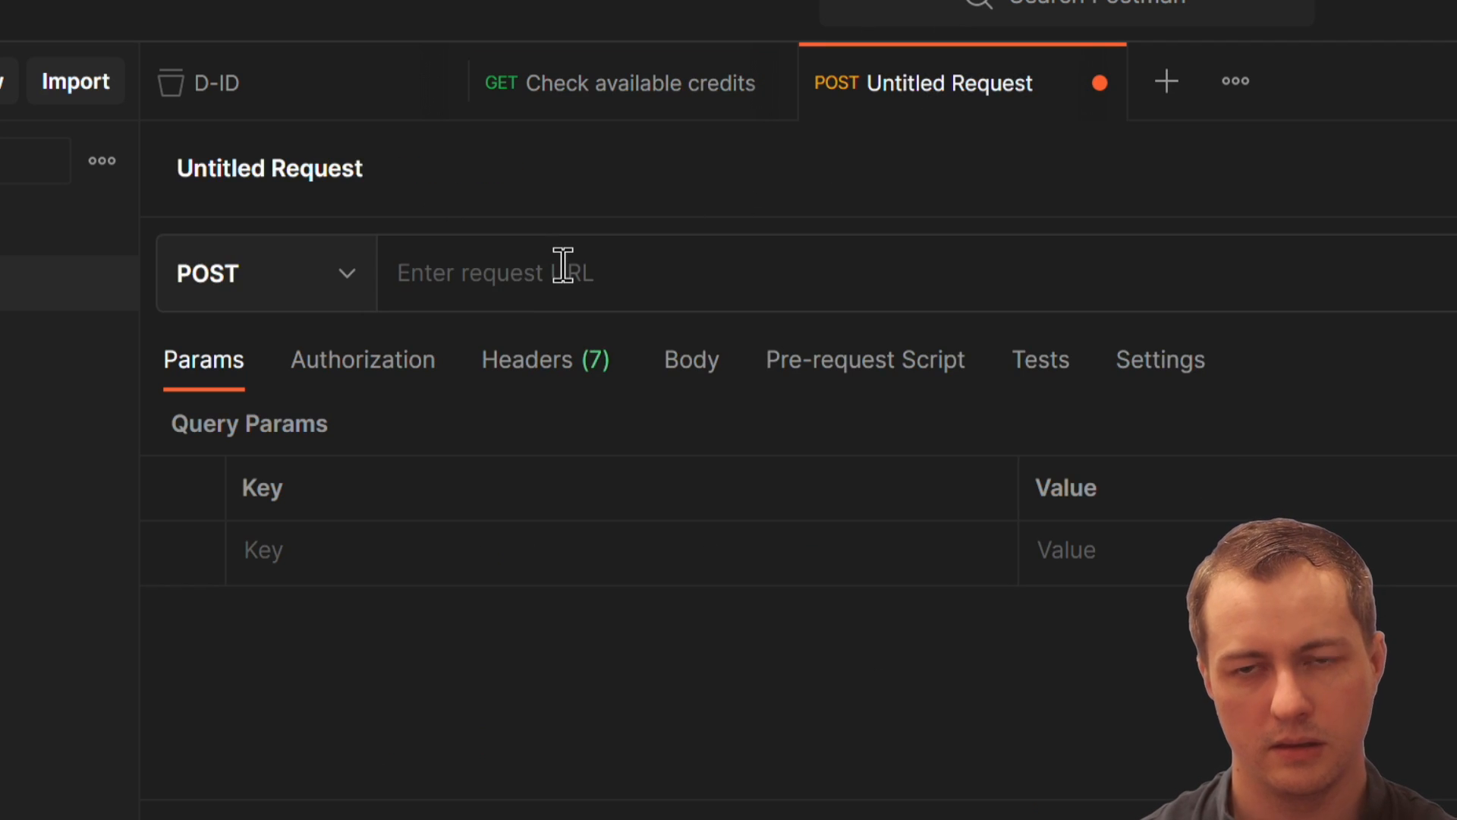
type("https://api.d-id.com/credits")
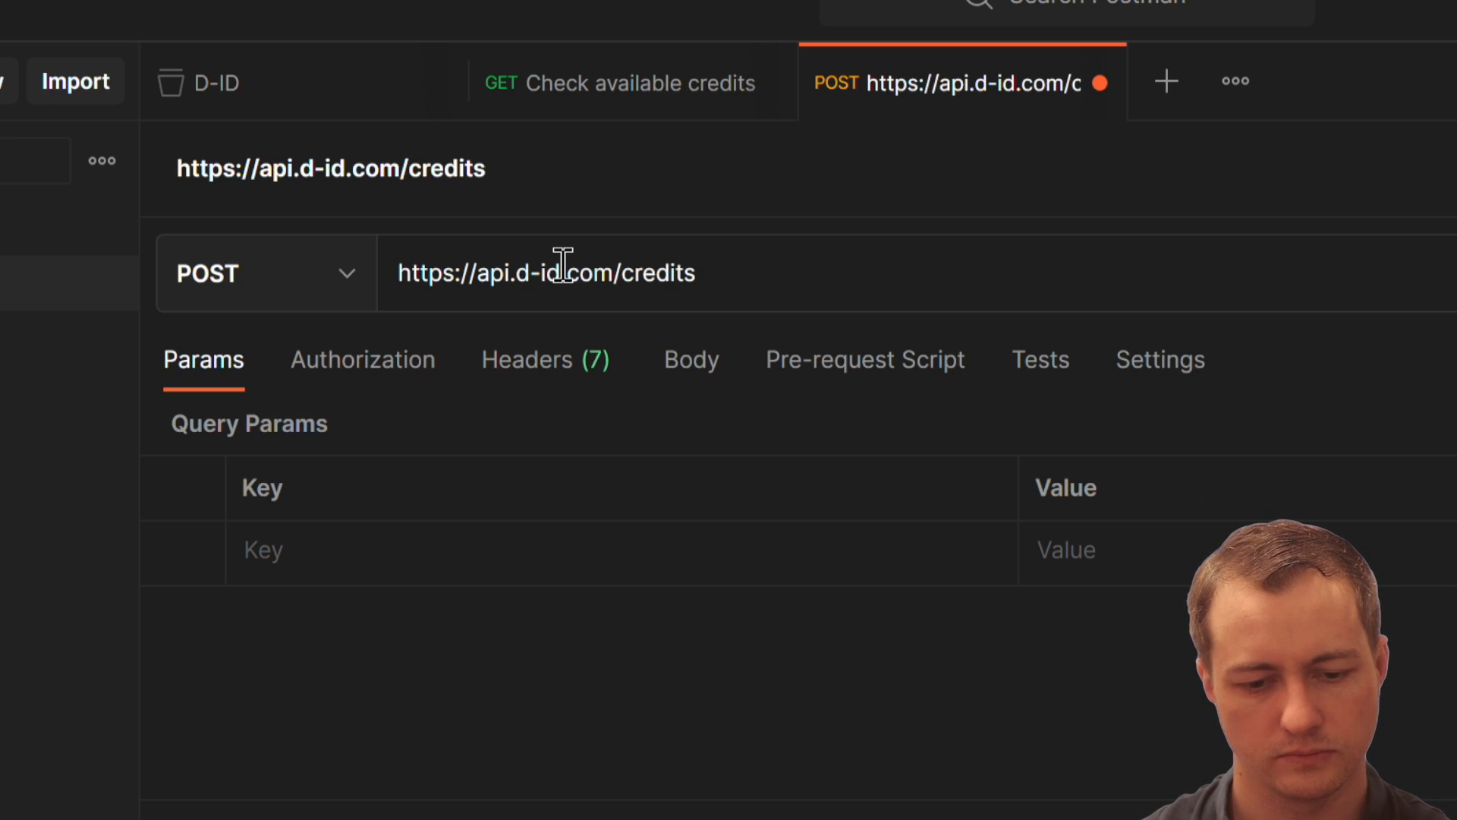
key("Backspace")
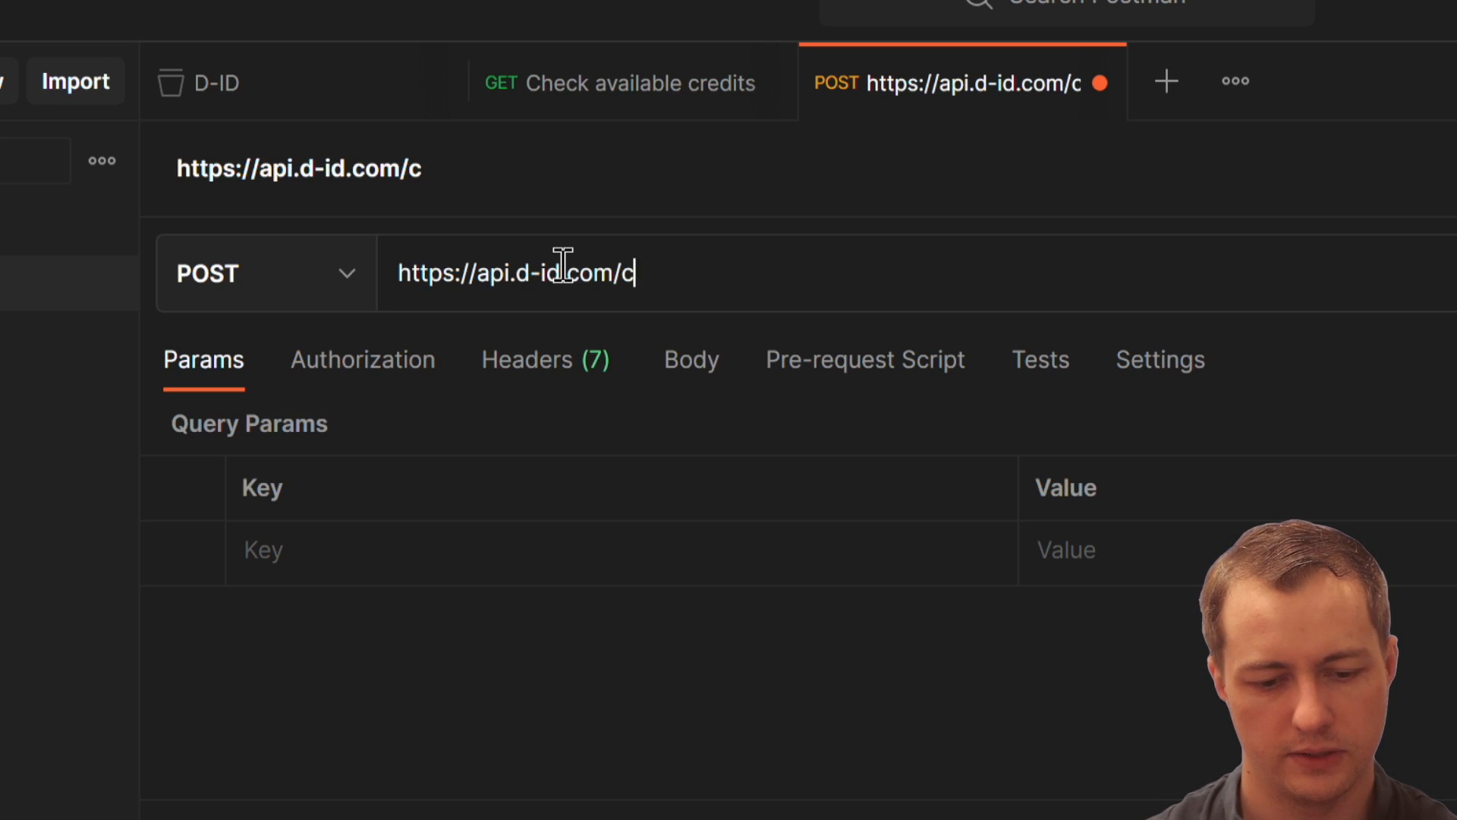
type("mages")
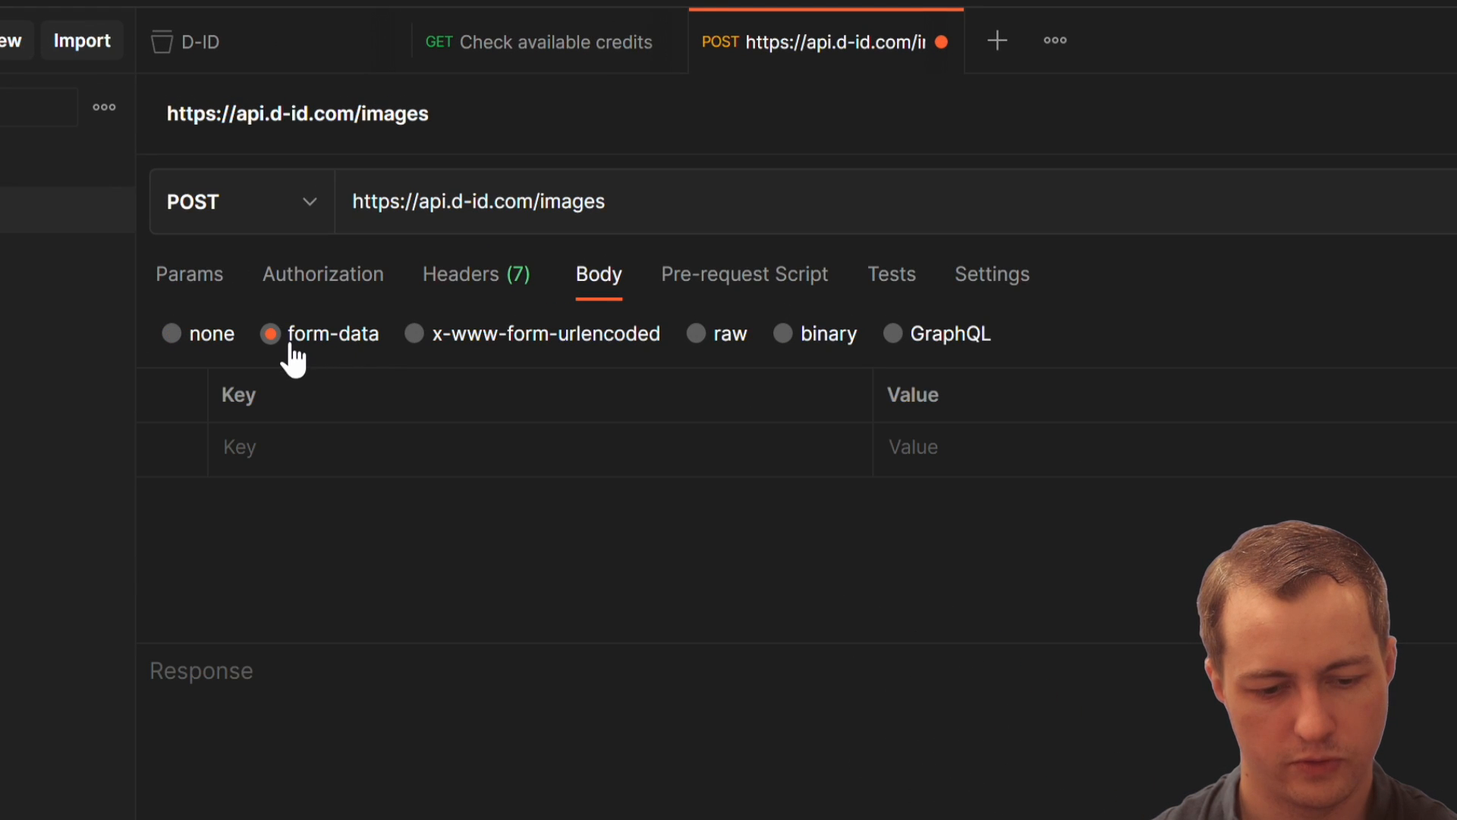
Step: Add form-data image file kosciuszko_portrait.jpg and detect_faces=true, then send (401 Unauthorized)
type("image")
type("t")
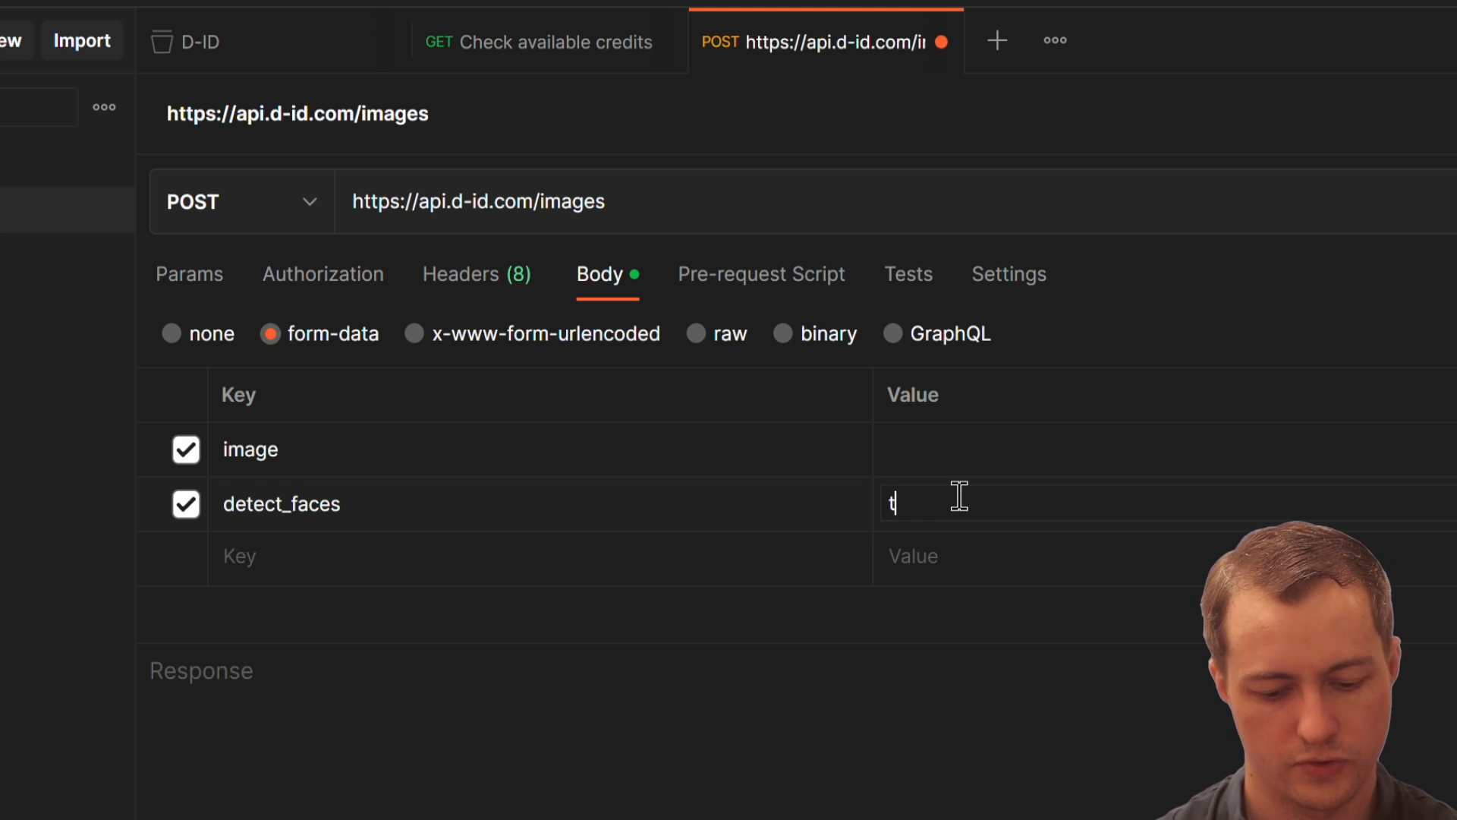
type("rue")
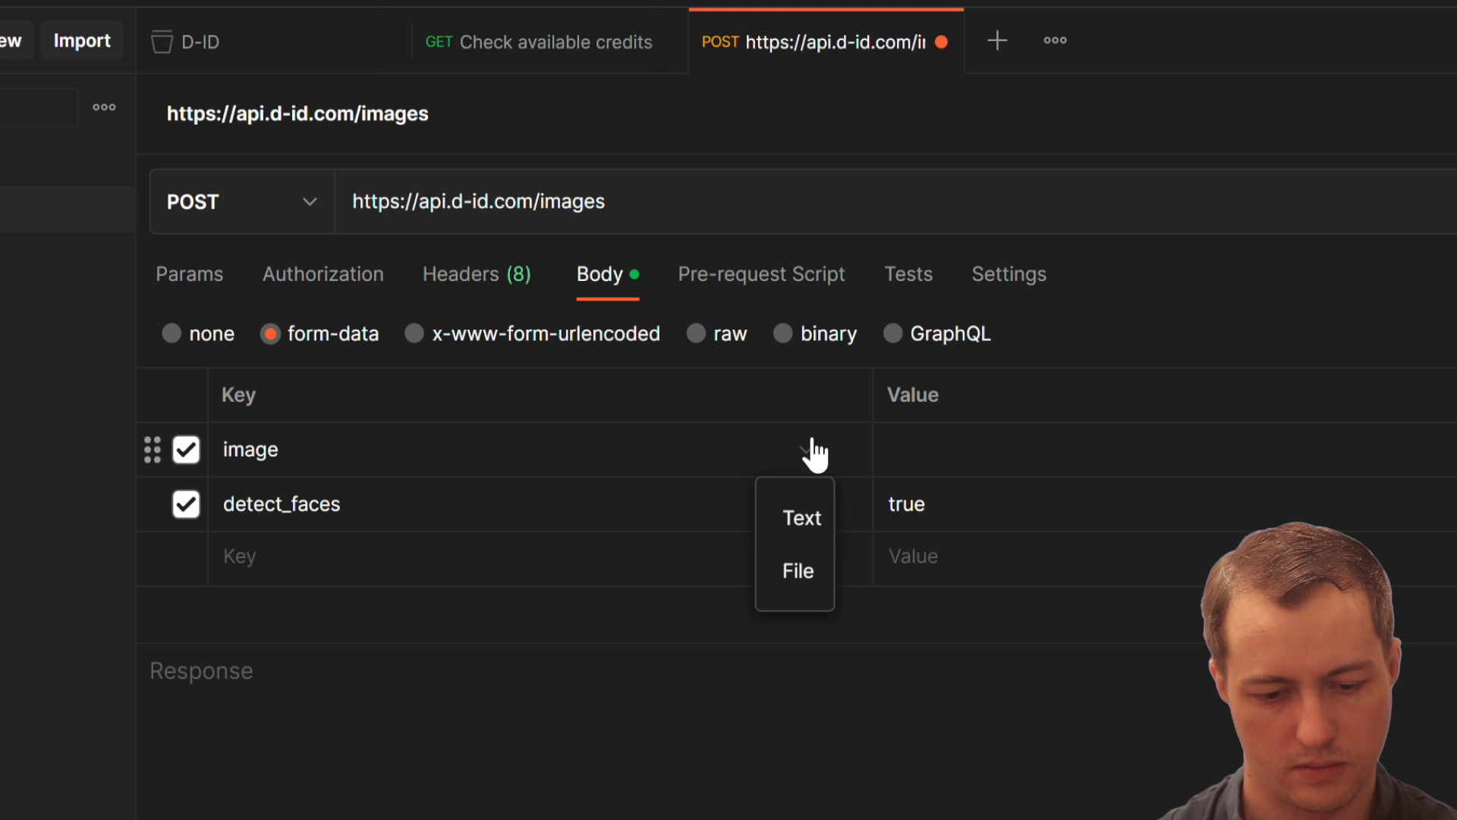
left_click(798, 569)
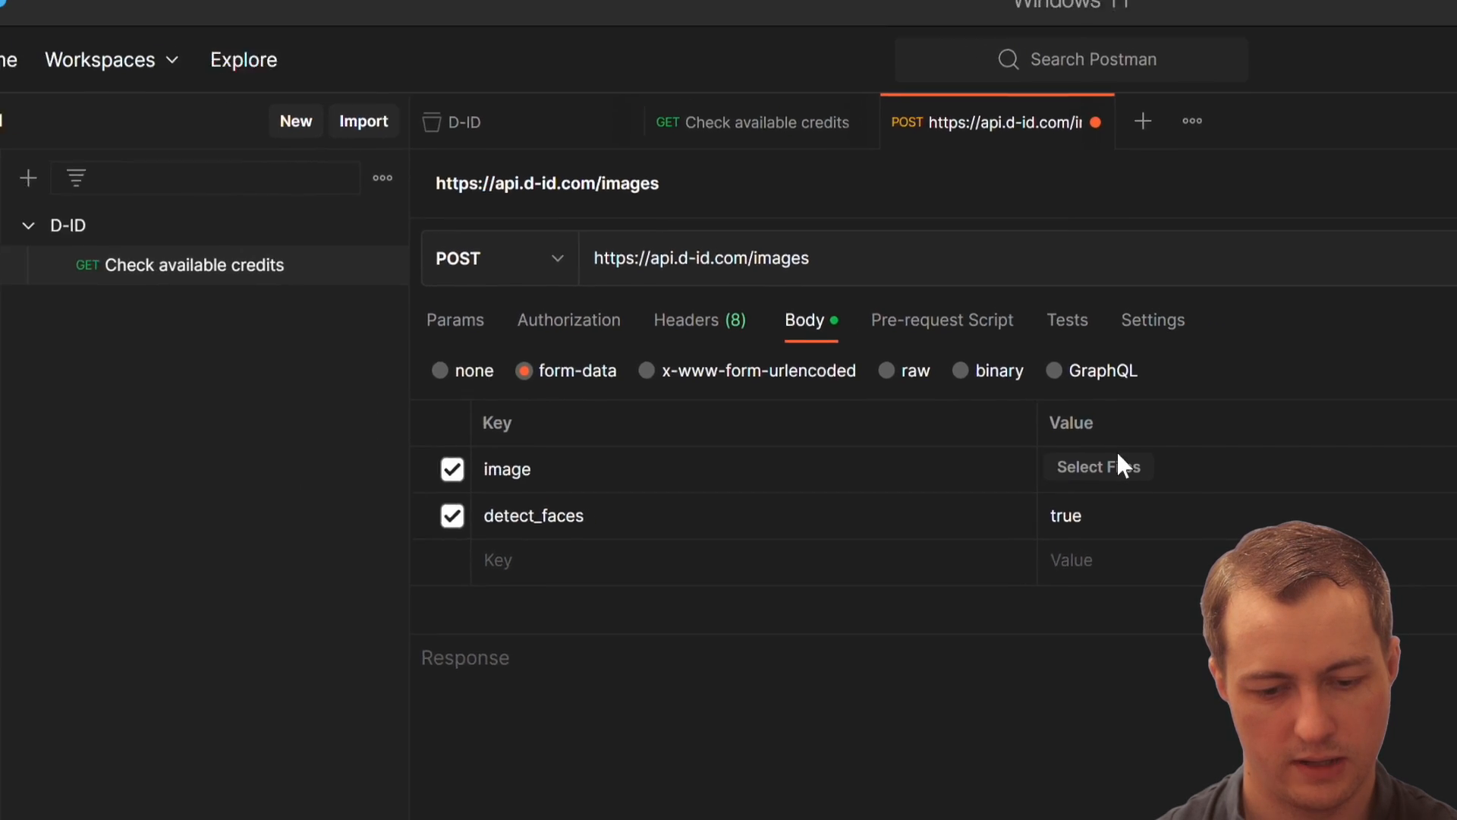
left_click(1099, 466)
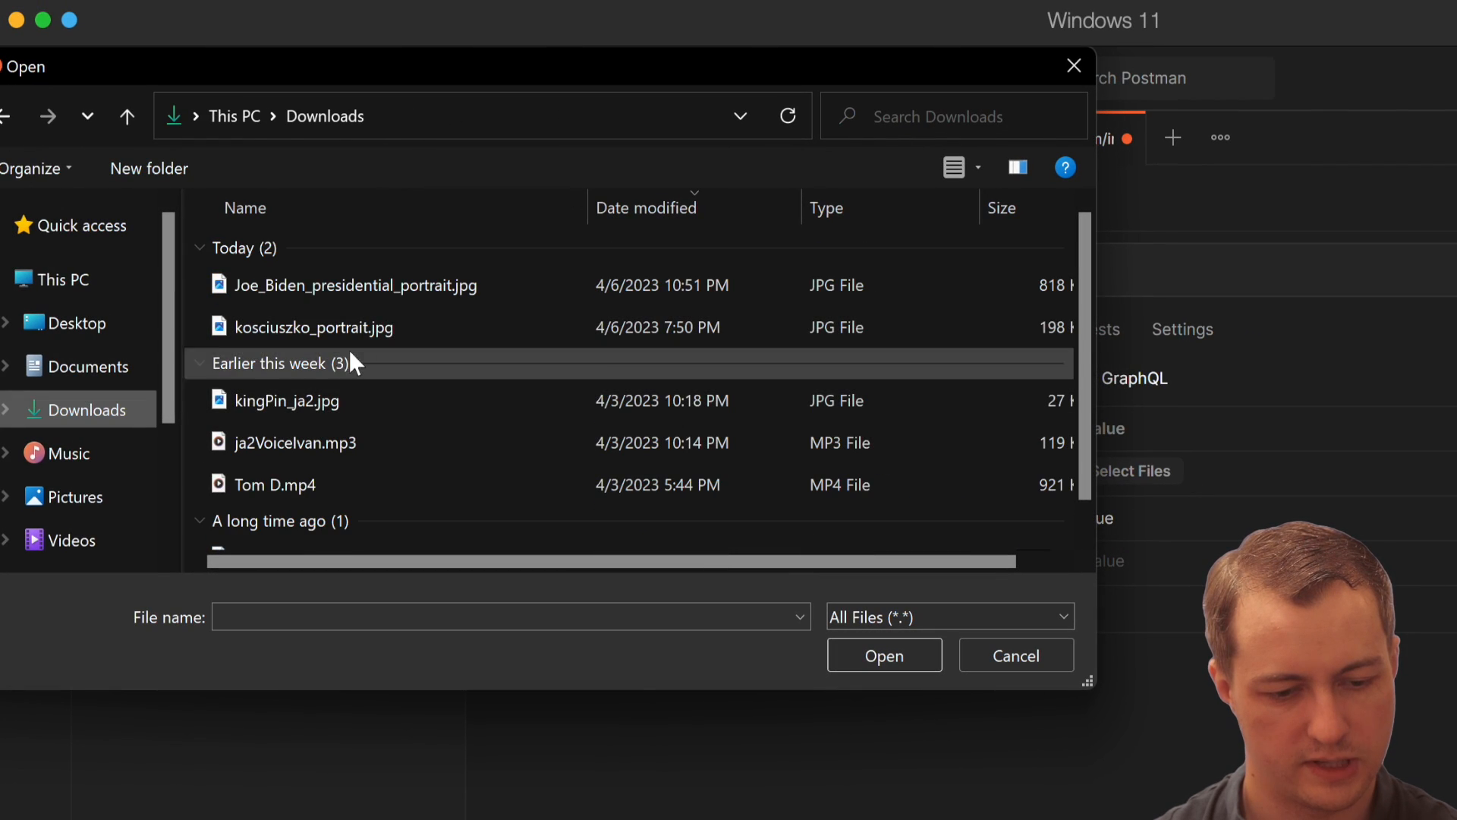
double_click(315, 327)
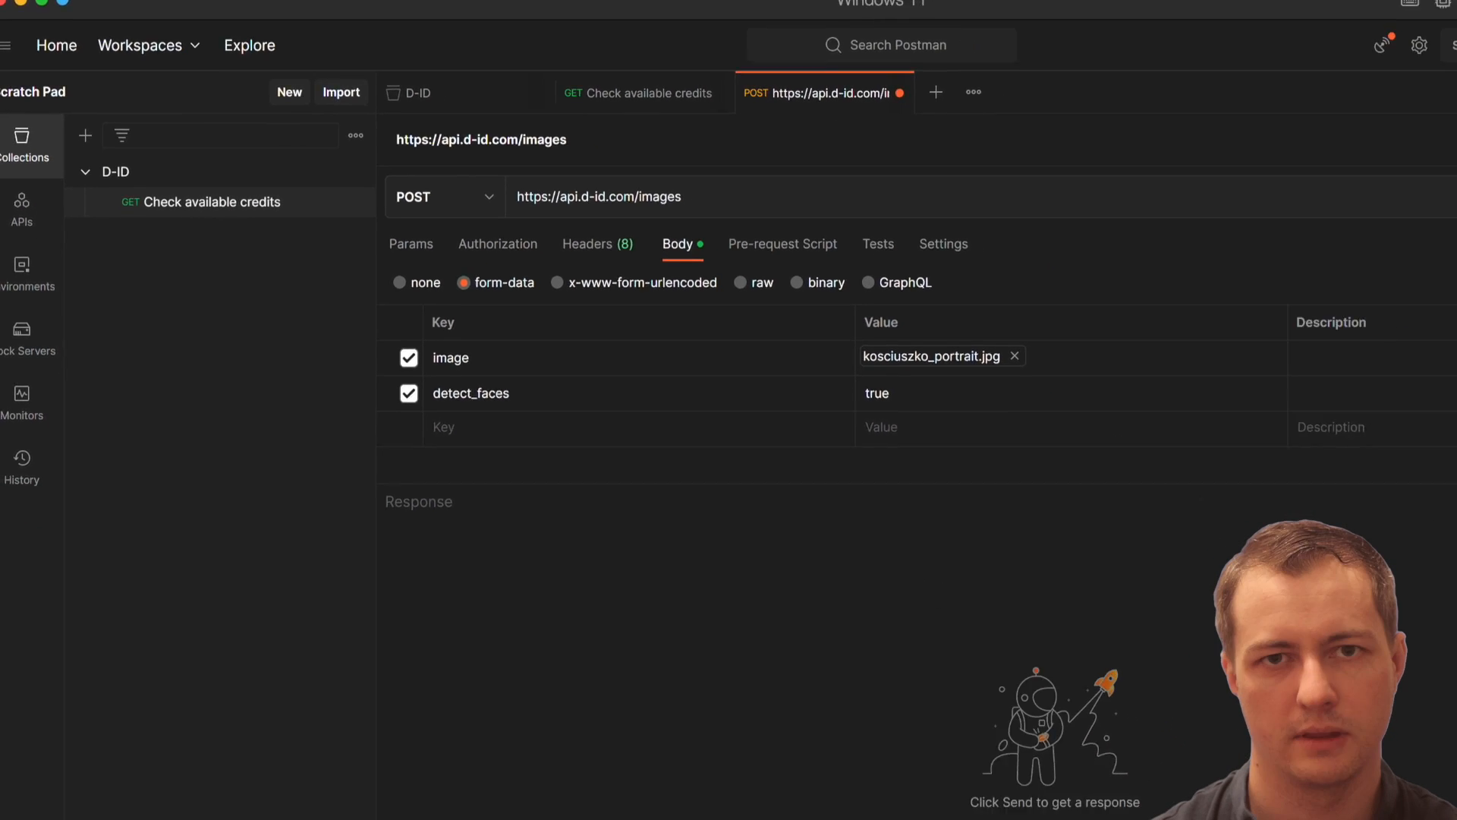
left_click(1375, 146)
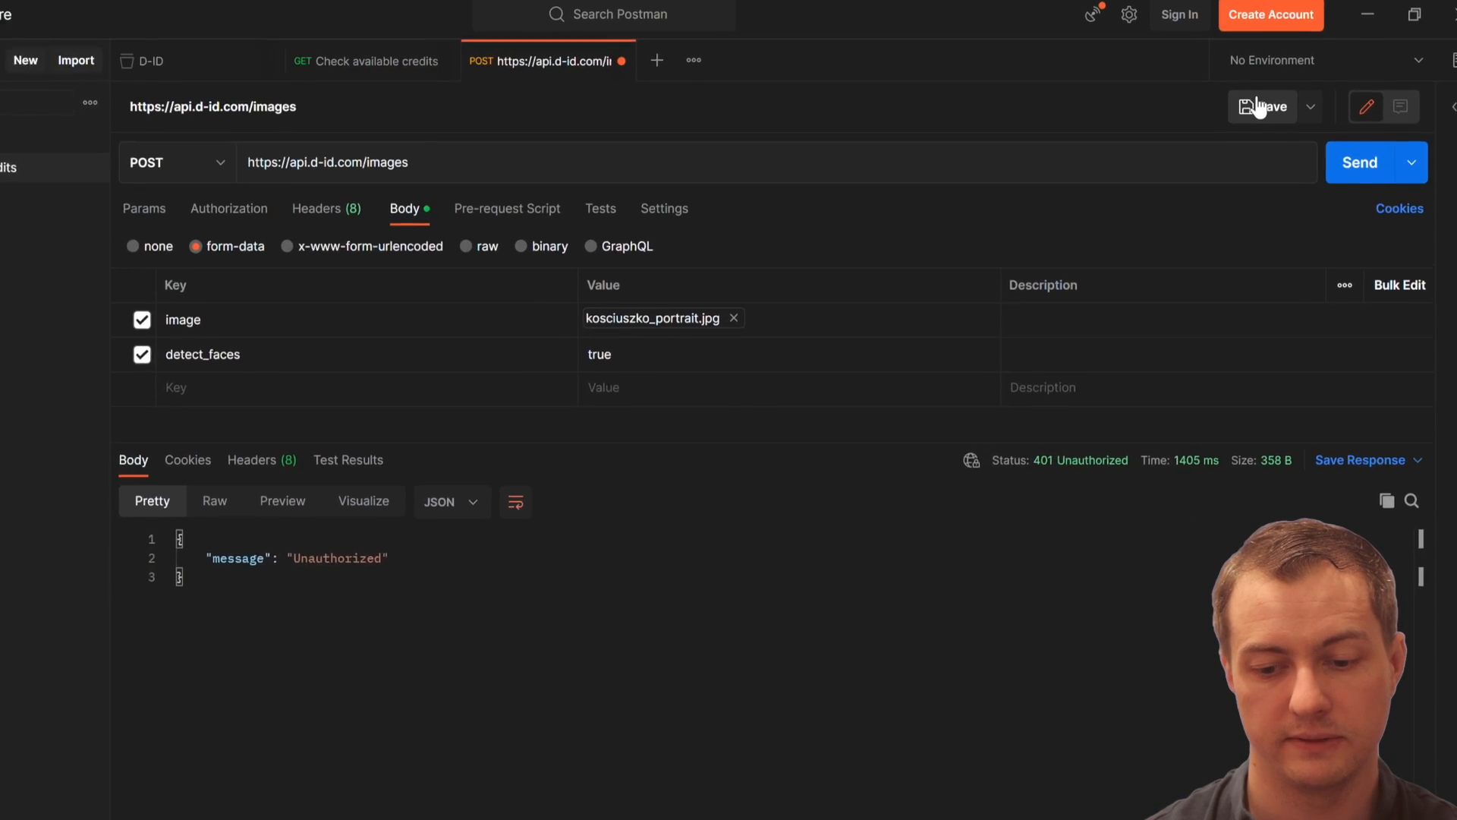
Step: Save the /images request into the D-ID collection as 'Upload image'
left_click(1260, 107)
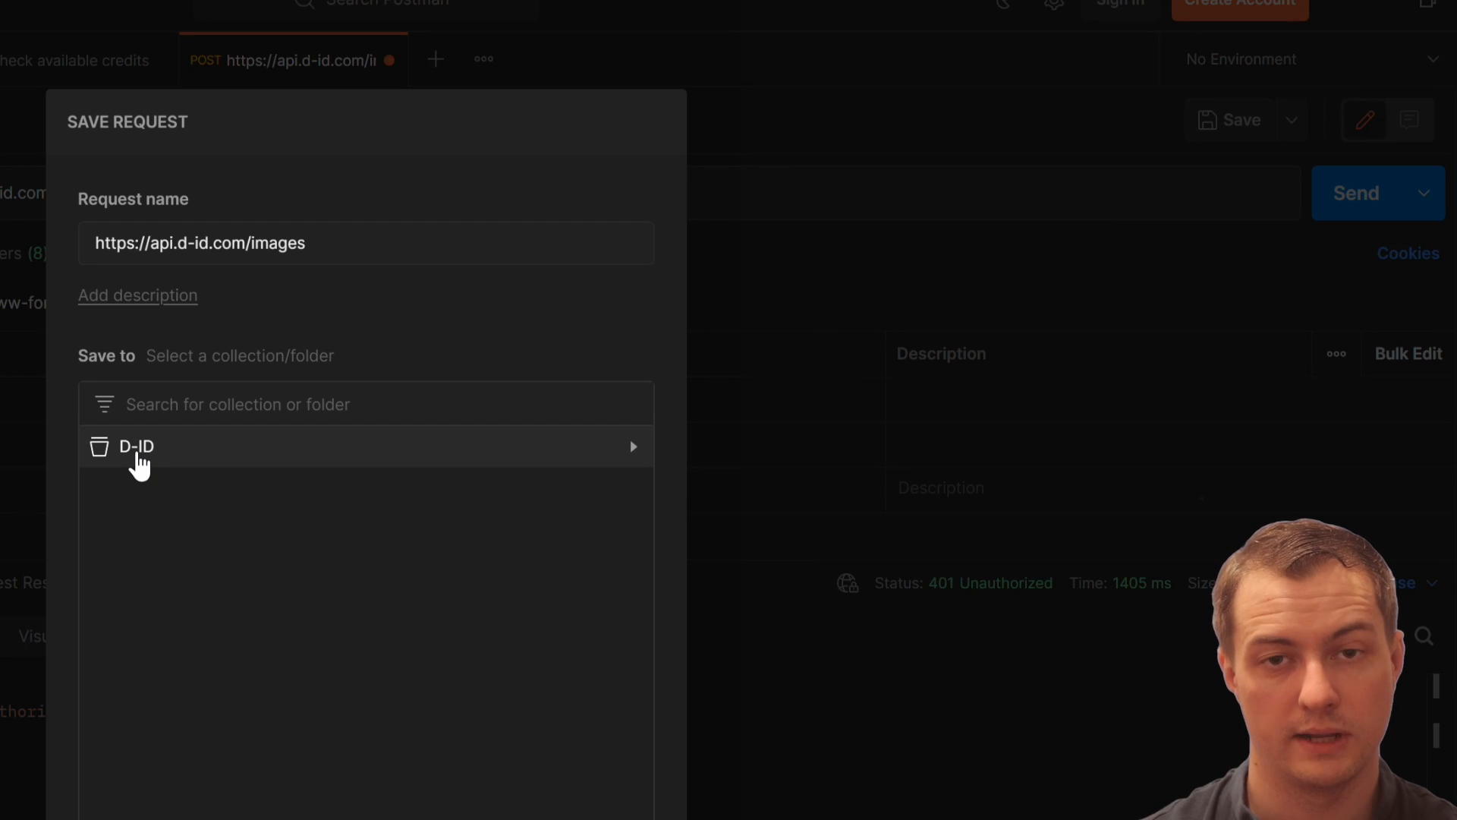
left_click(137, 446)
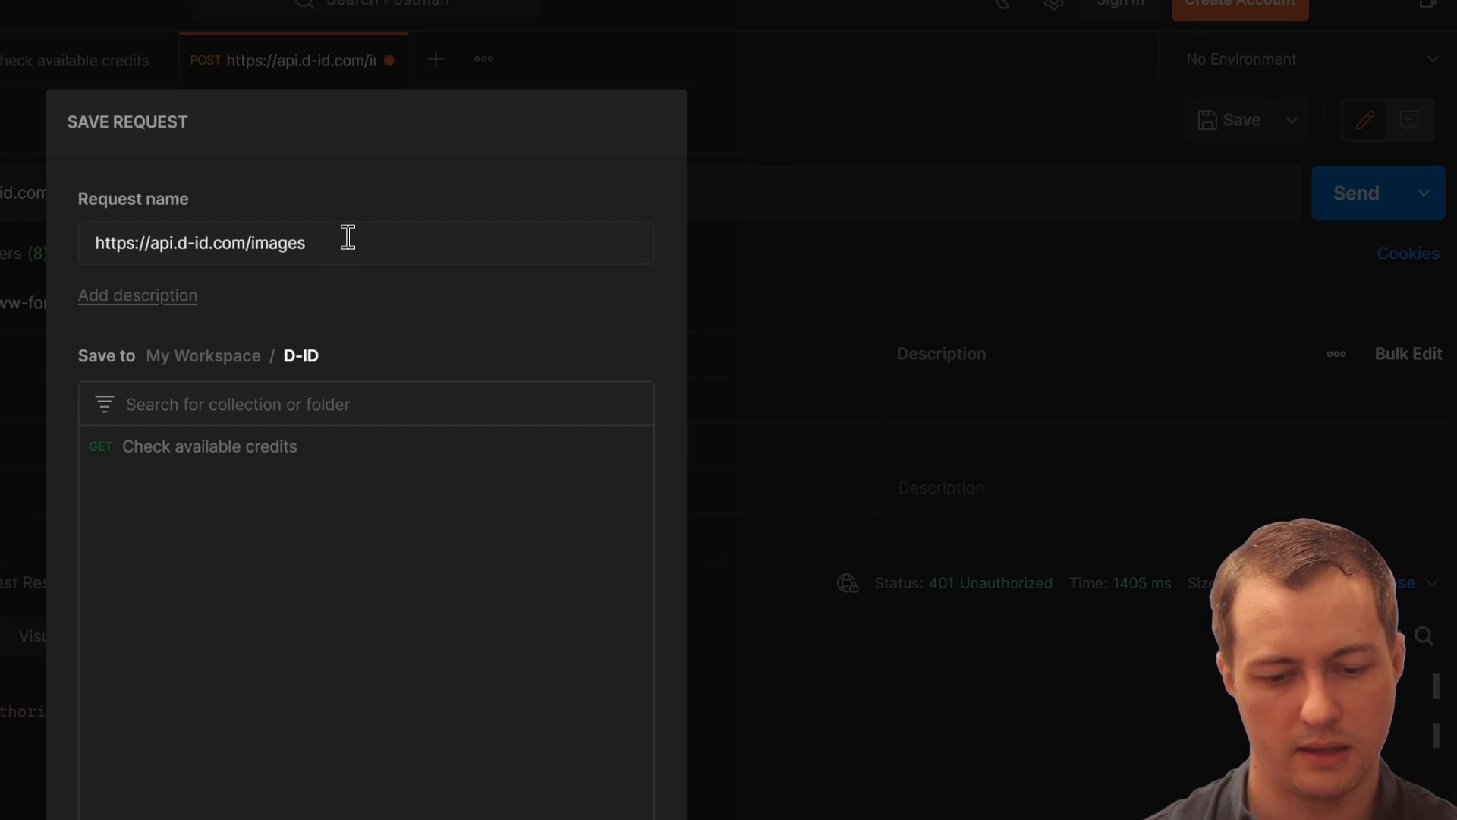
type("U")
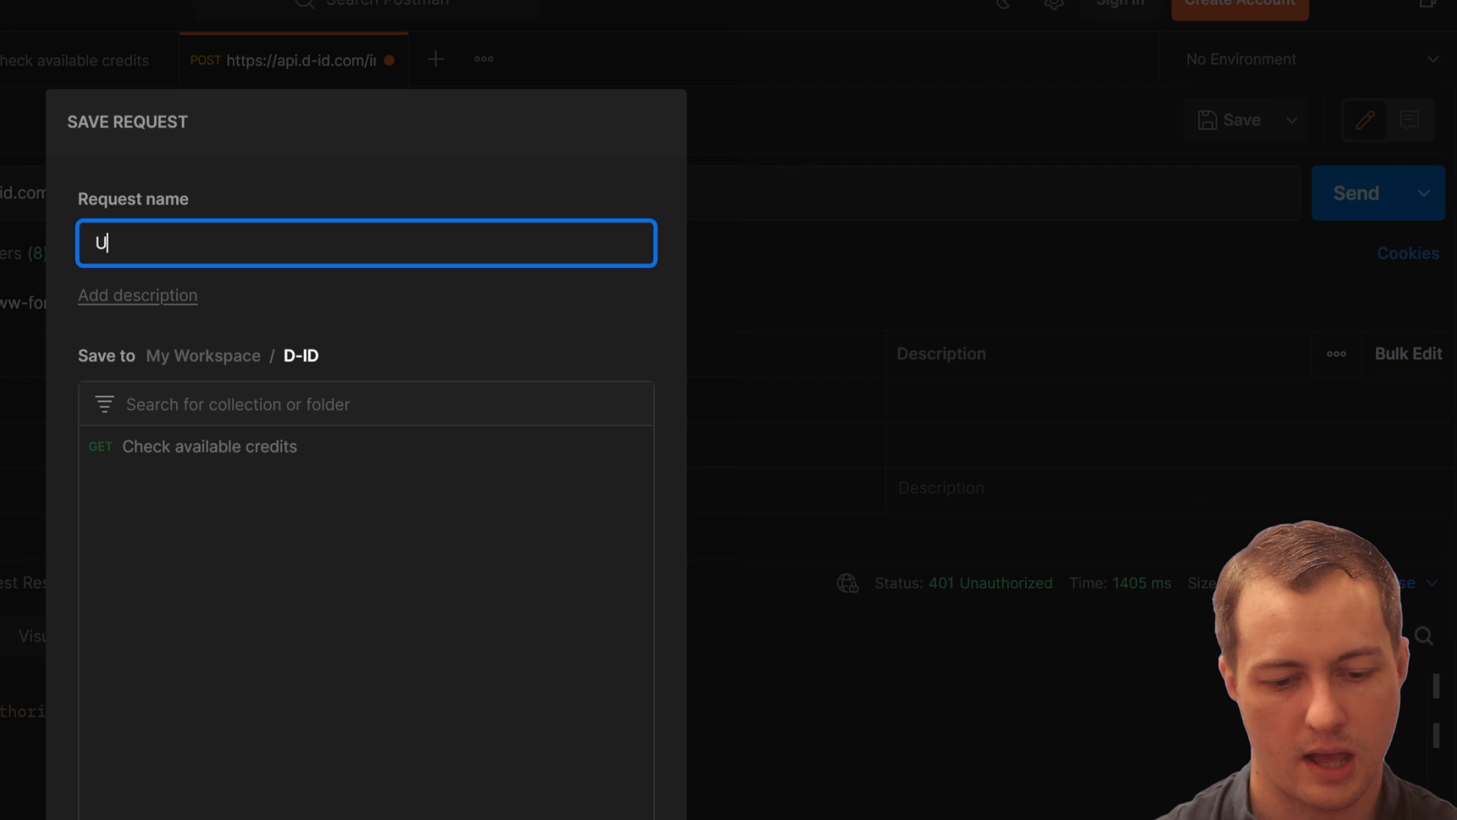
type("pload image")
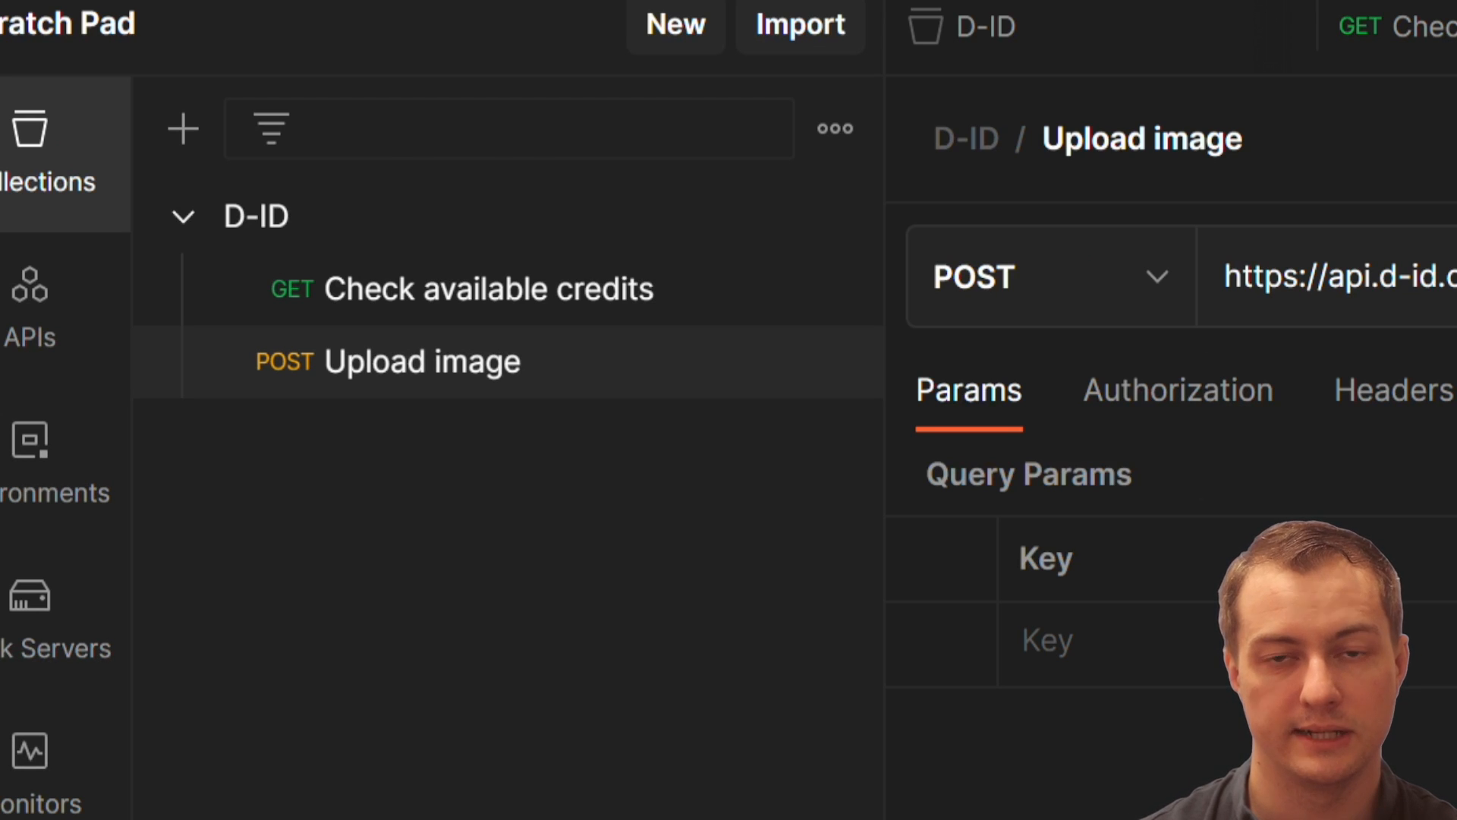
Step: Send Upload image and read the 451 CelebrityDetectedError naming Kościuszko
left_click(1377, 146)
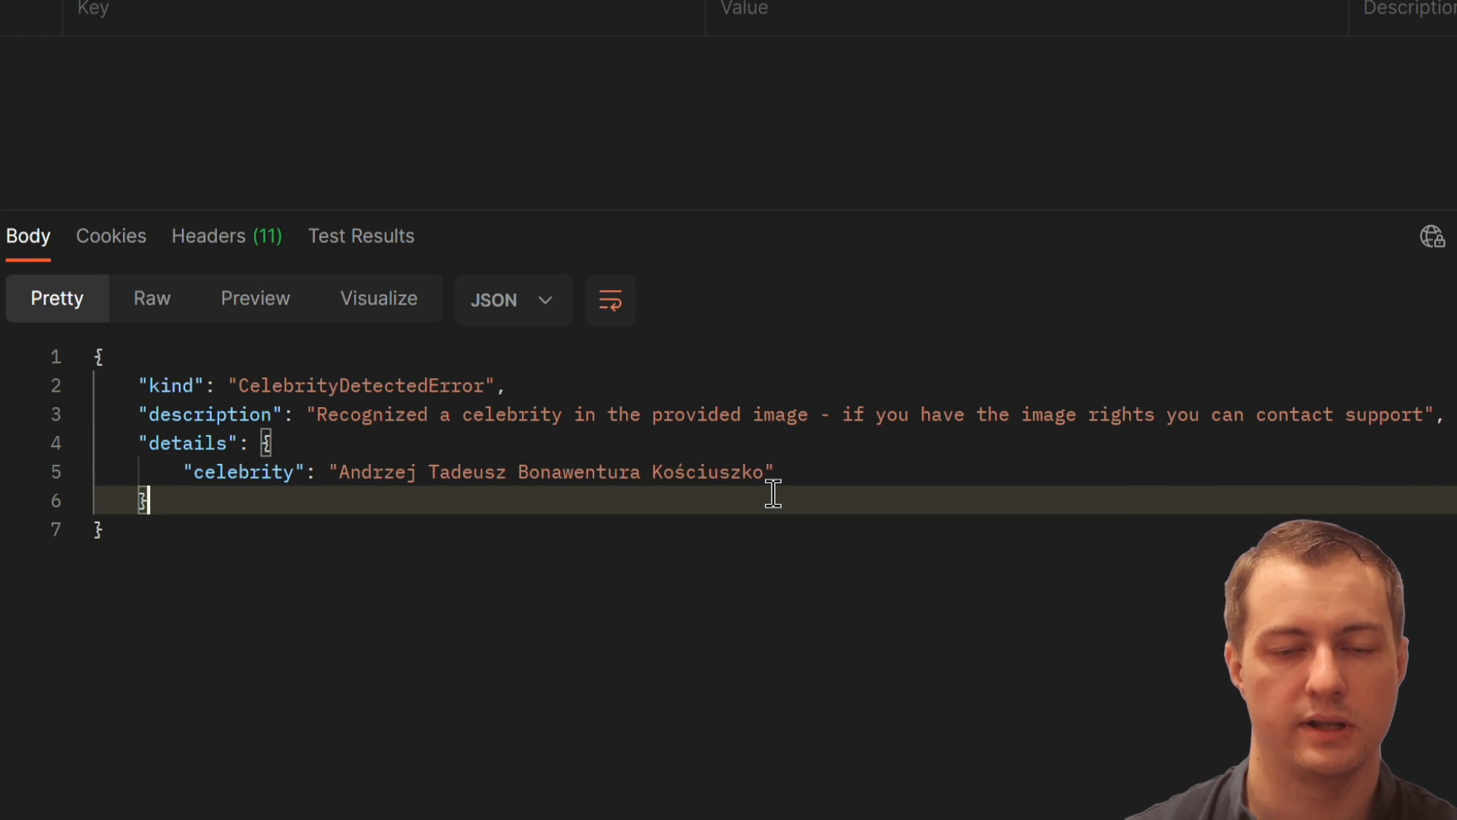
double_click(715, 471)
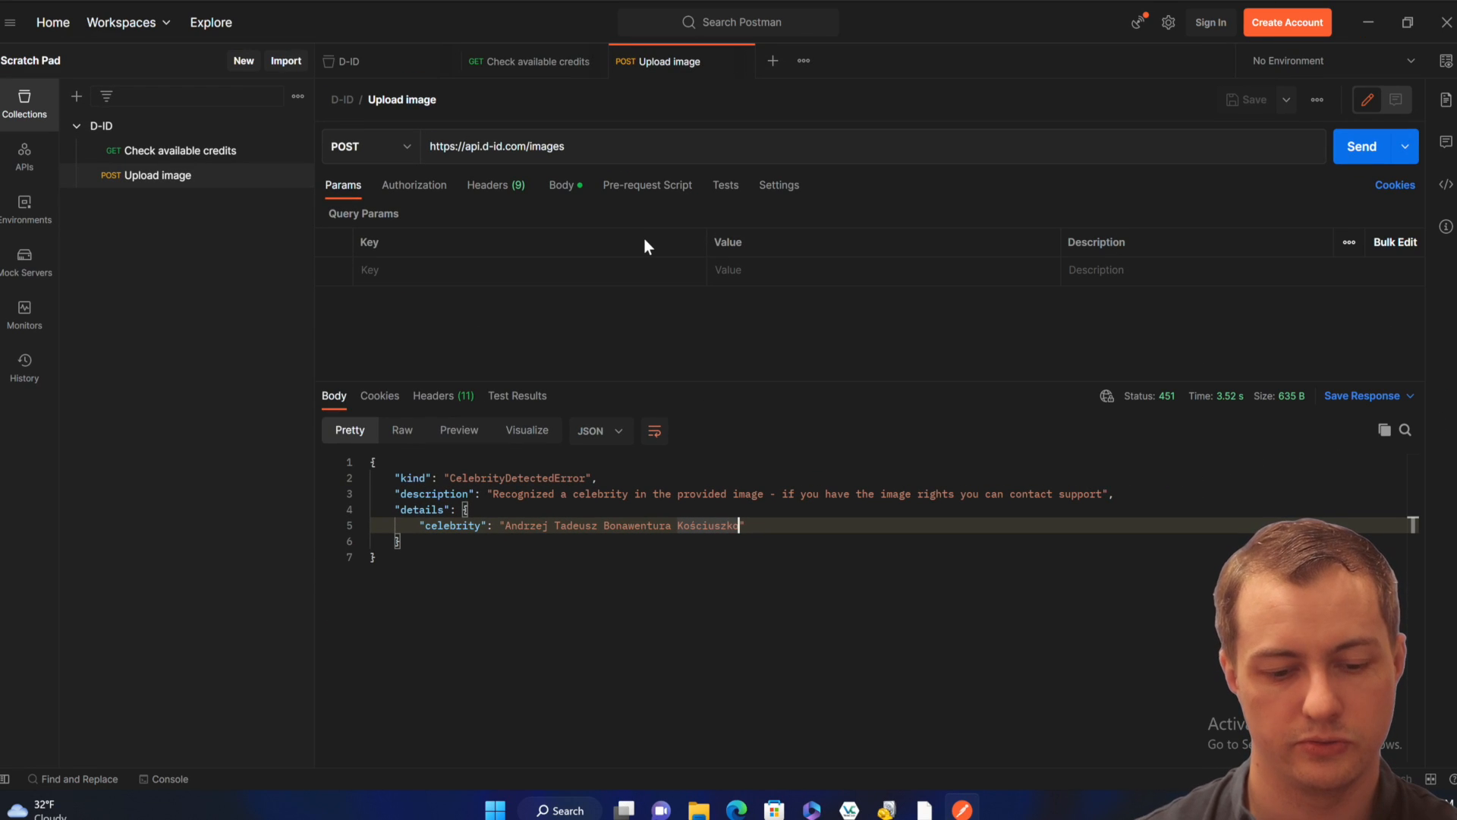
Step: Swap the uploaded image to kingPin_ja2.jpg and re-enable the detect_faces field
left_click(562, 184)
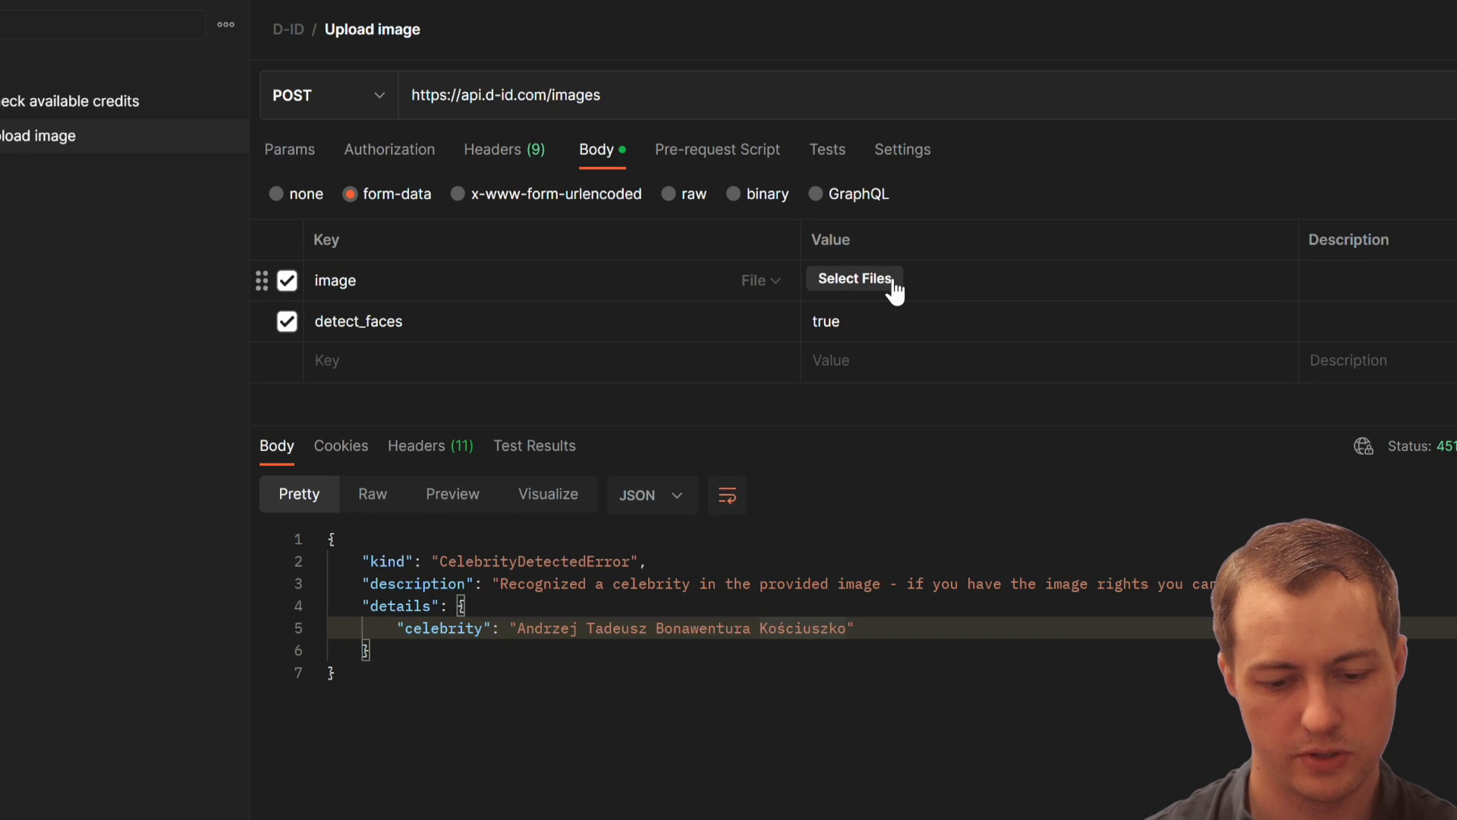
left_click(853, 278)
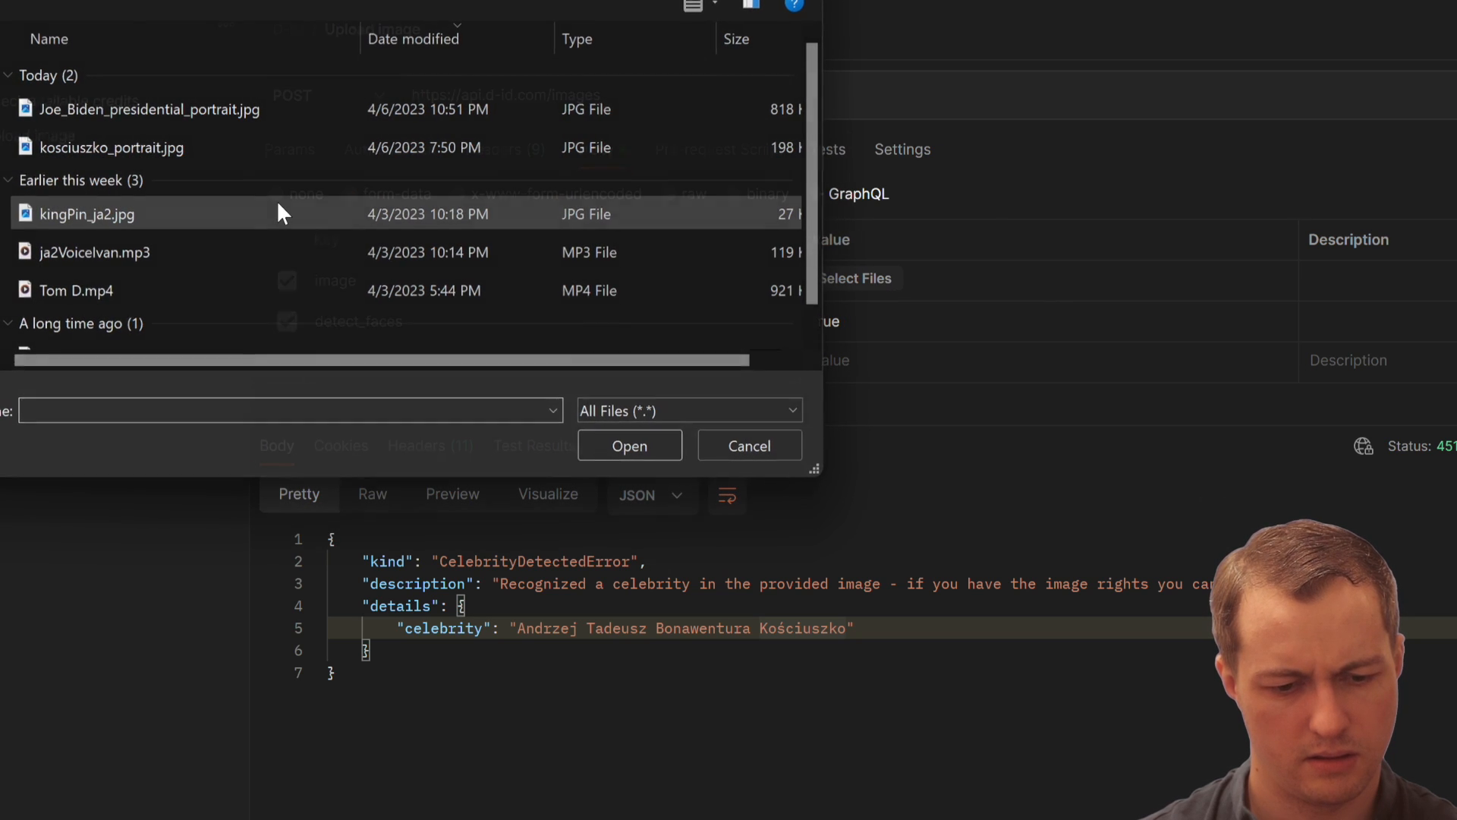
left_click(628, 445)
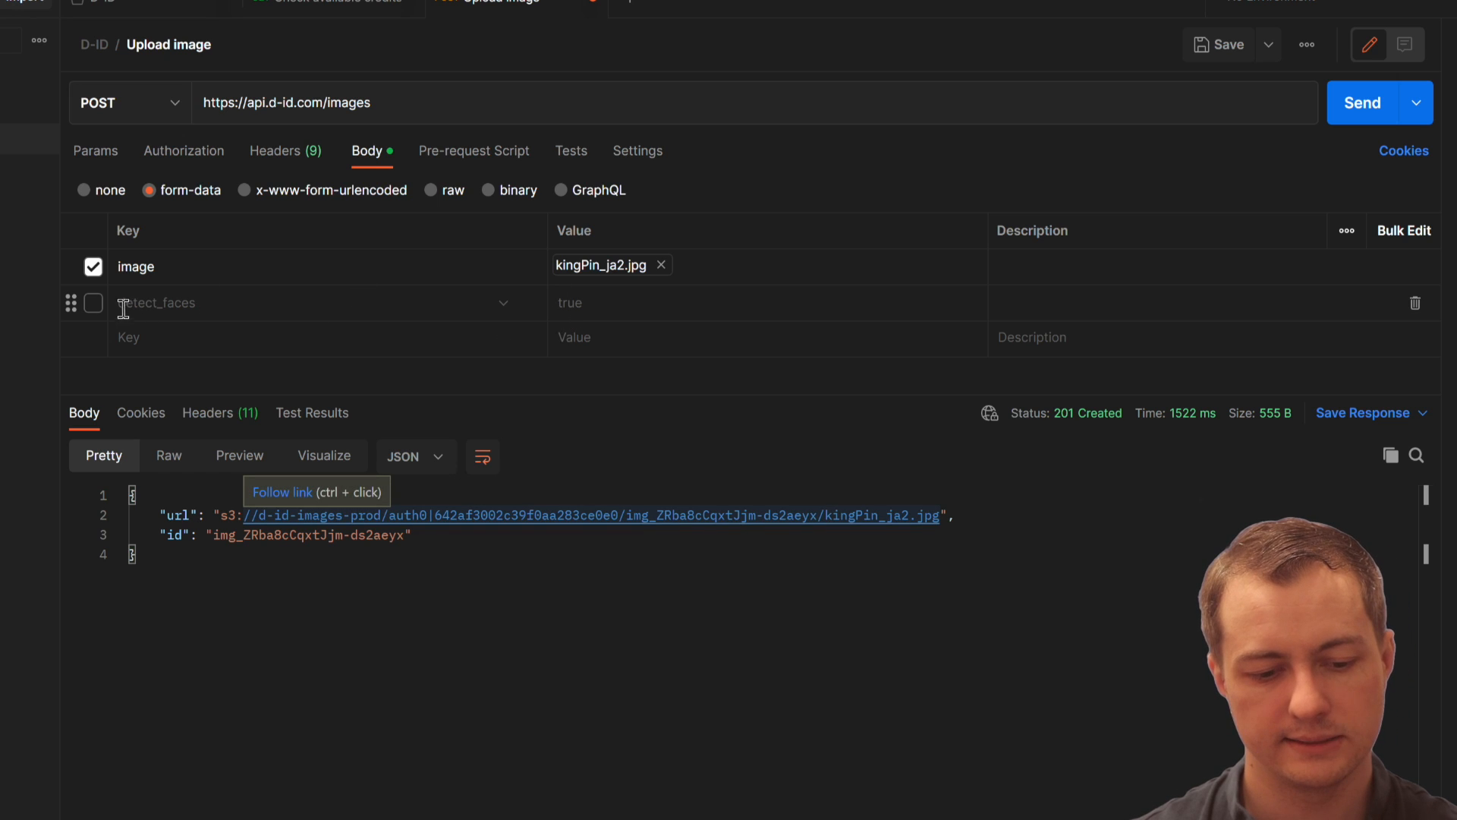
left_click(92, 302)
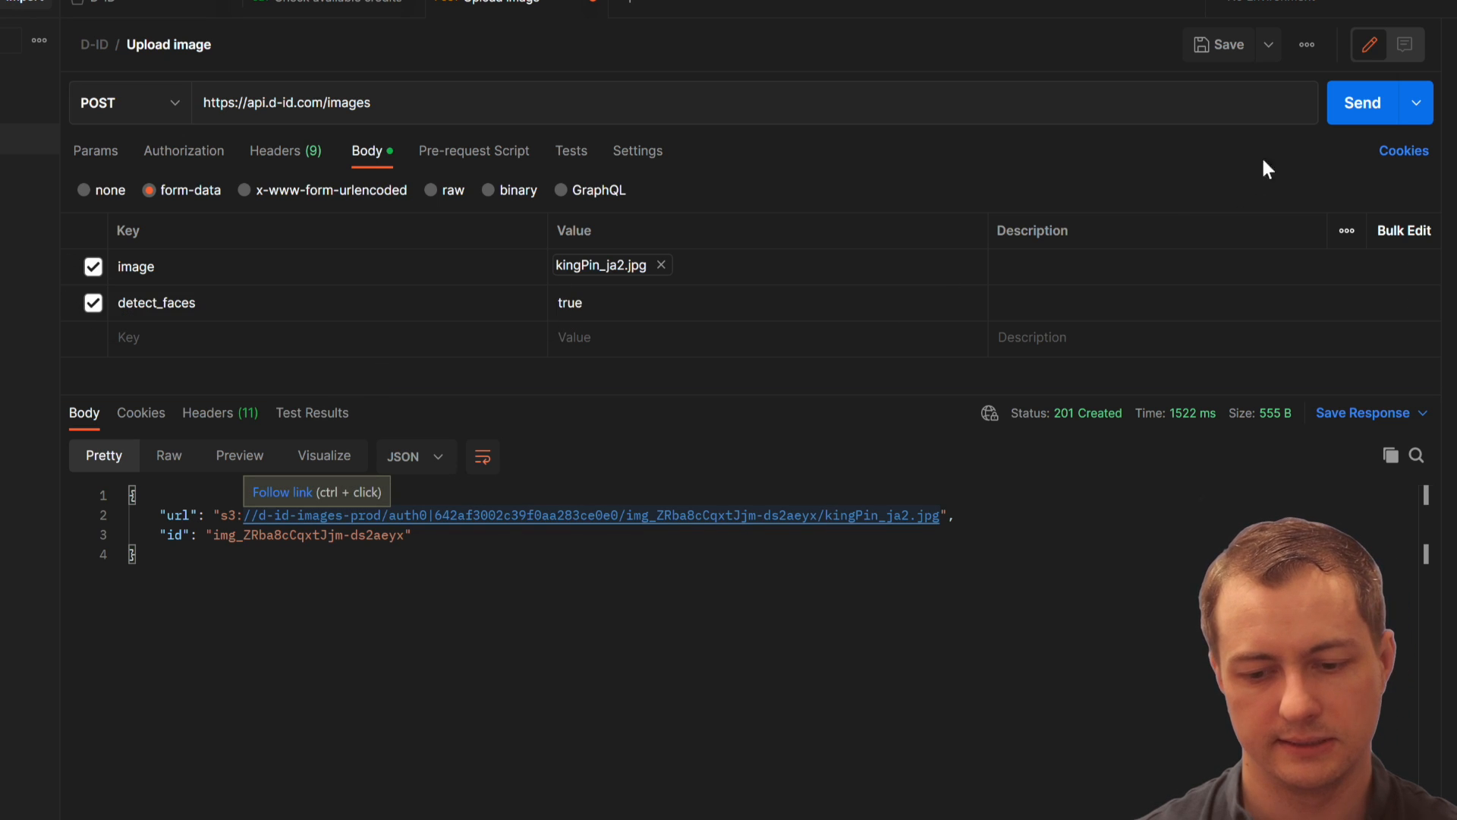
Step: Resend the kingPin upload with face detection and inspect the 99.99% confidence face data
left_click(1363, 101)
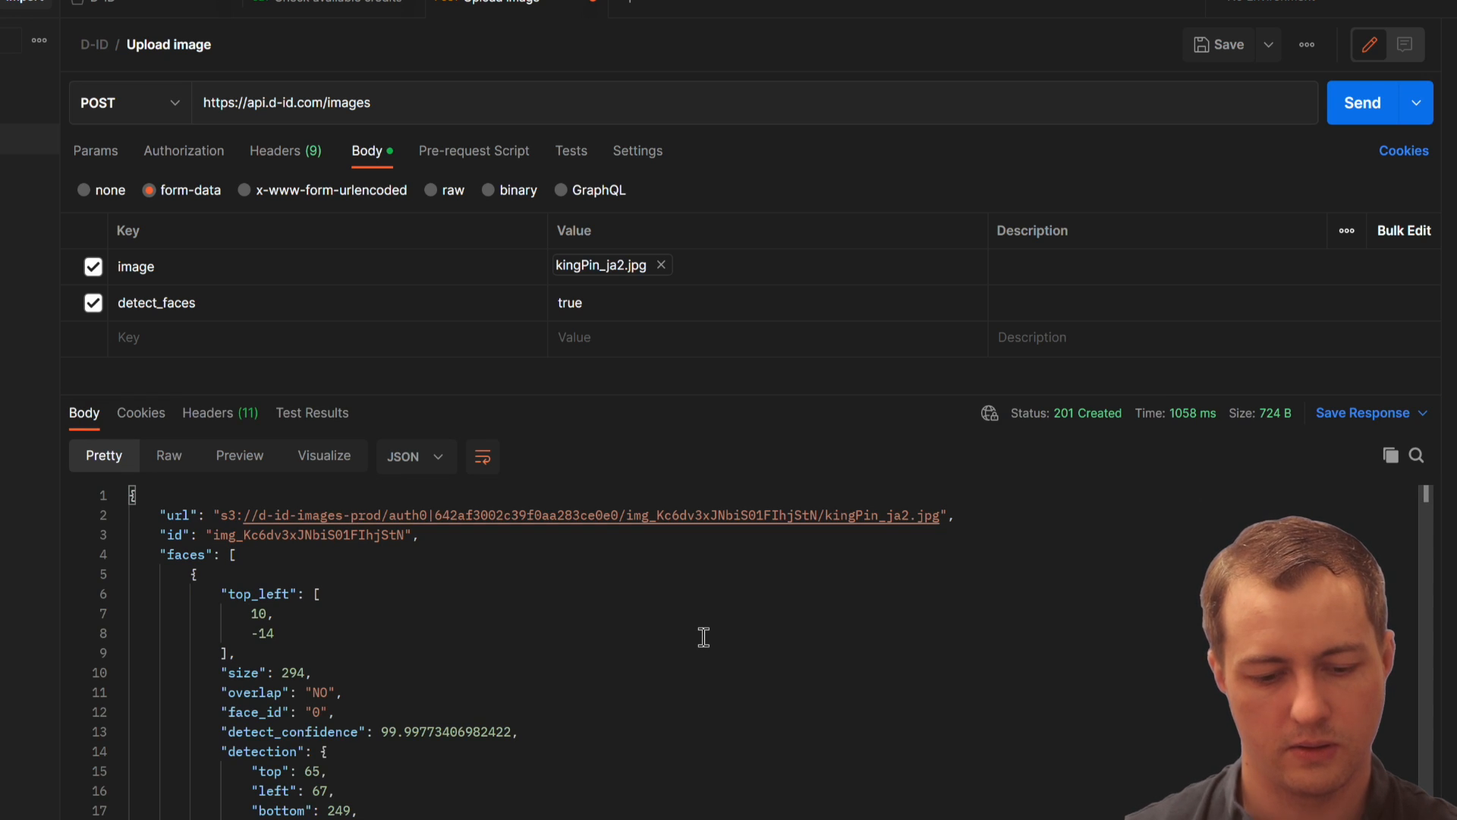
scroll("down", 3)
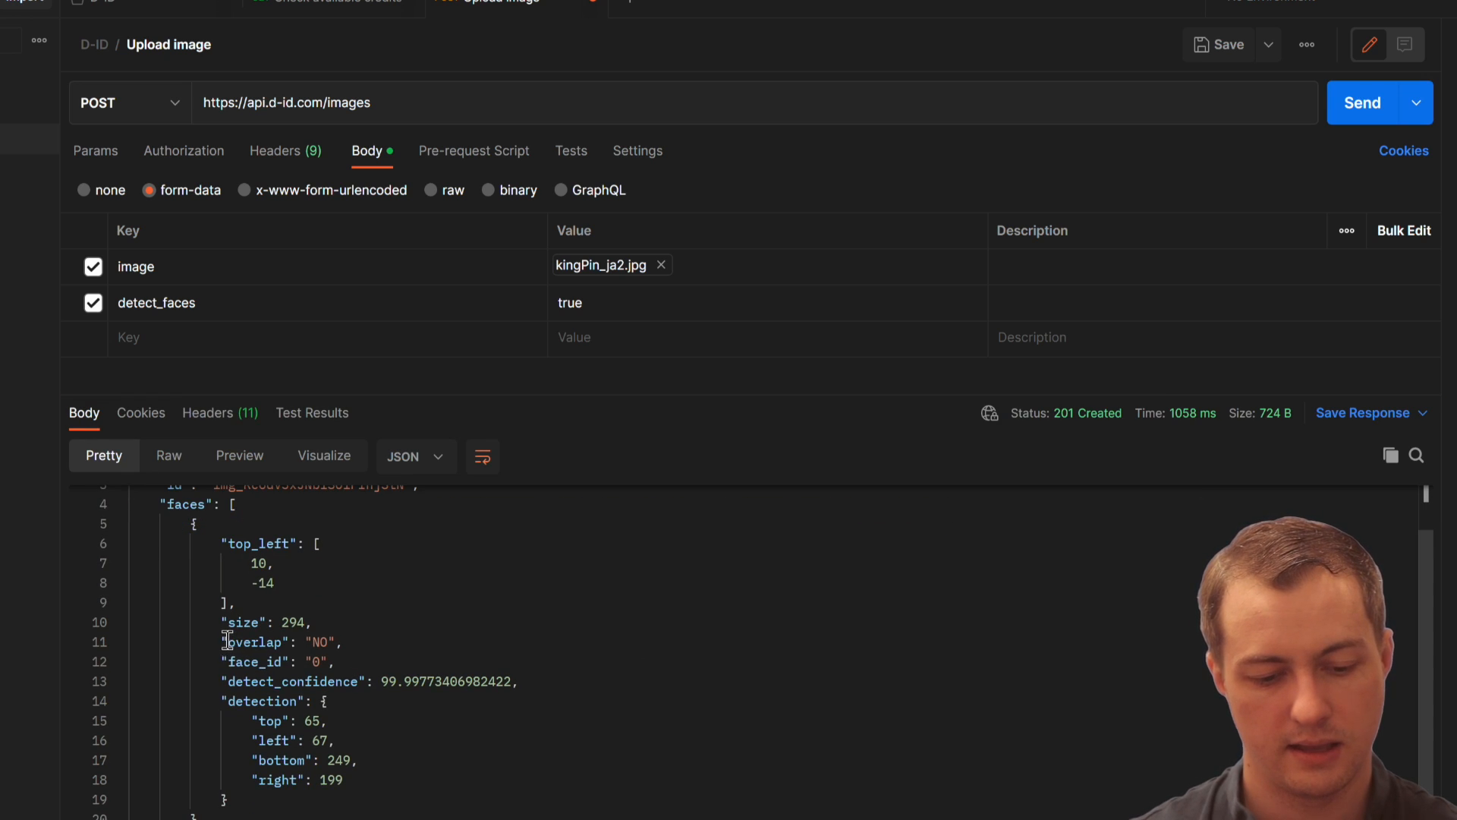
left_click_drag(223, 641, 521, 702)
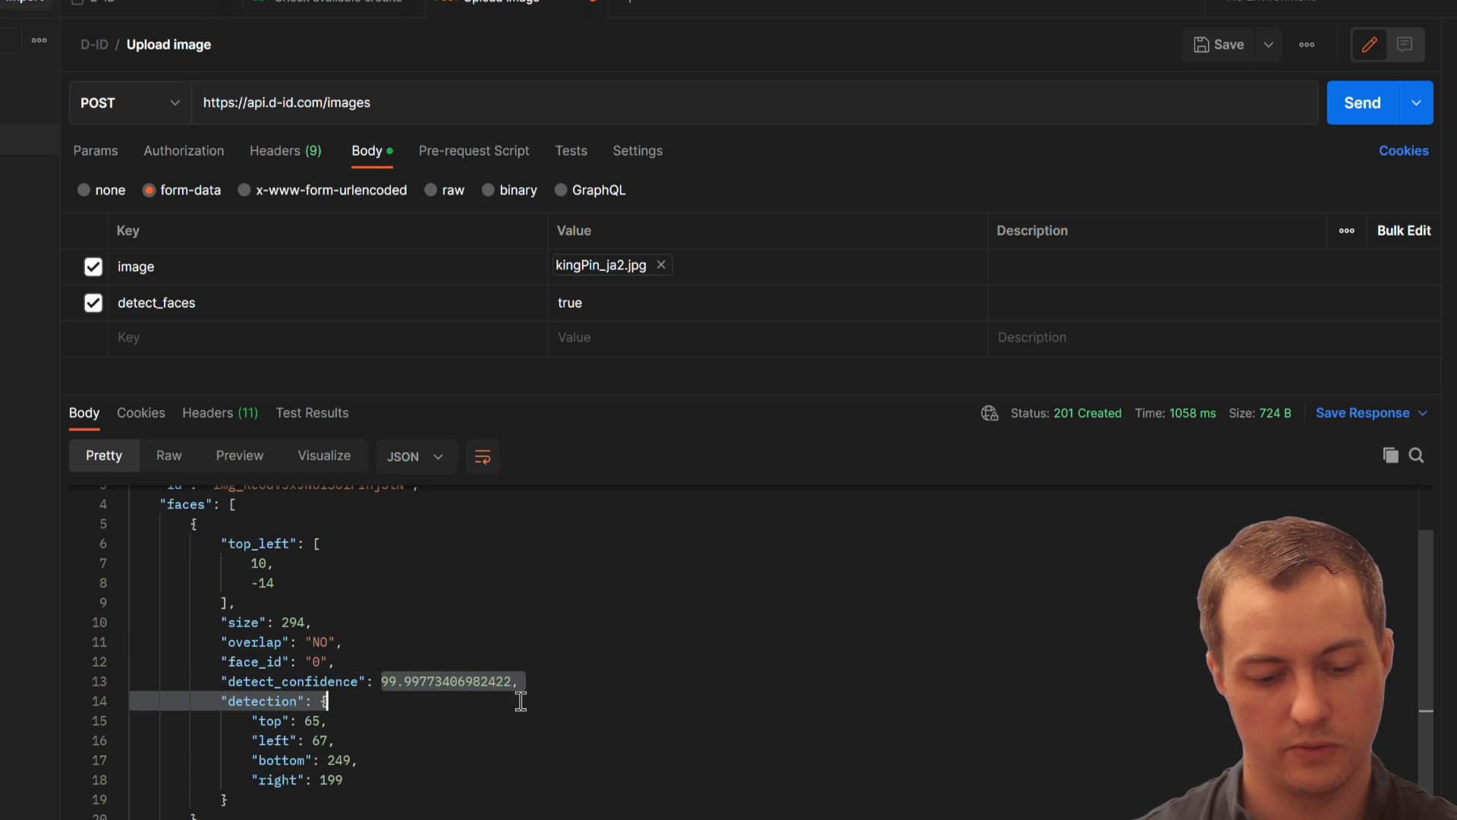
left_click(473, 101)
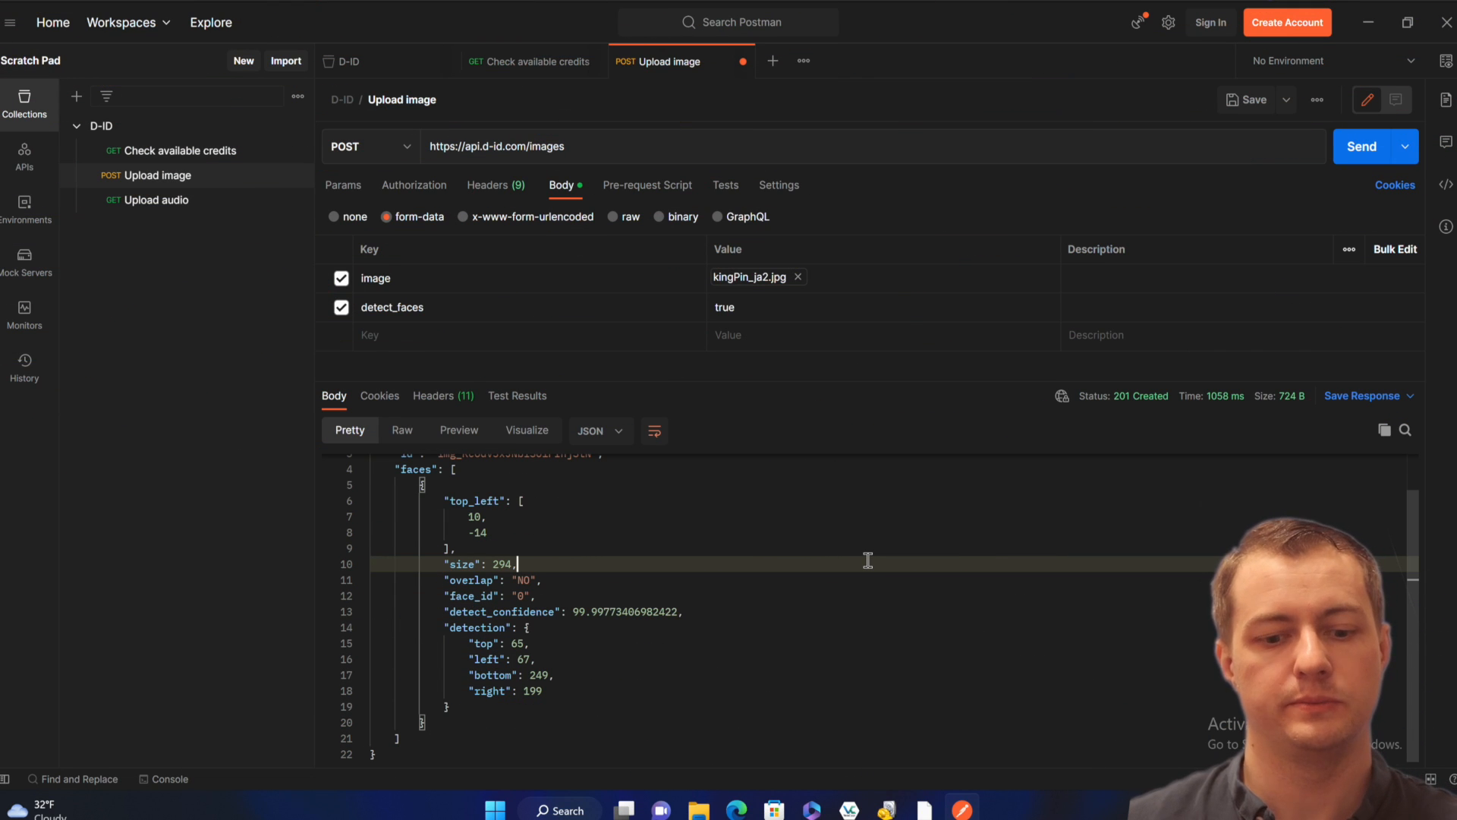
left_click(771, 61)
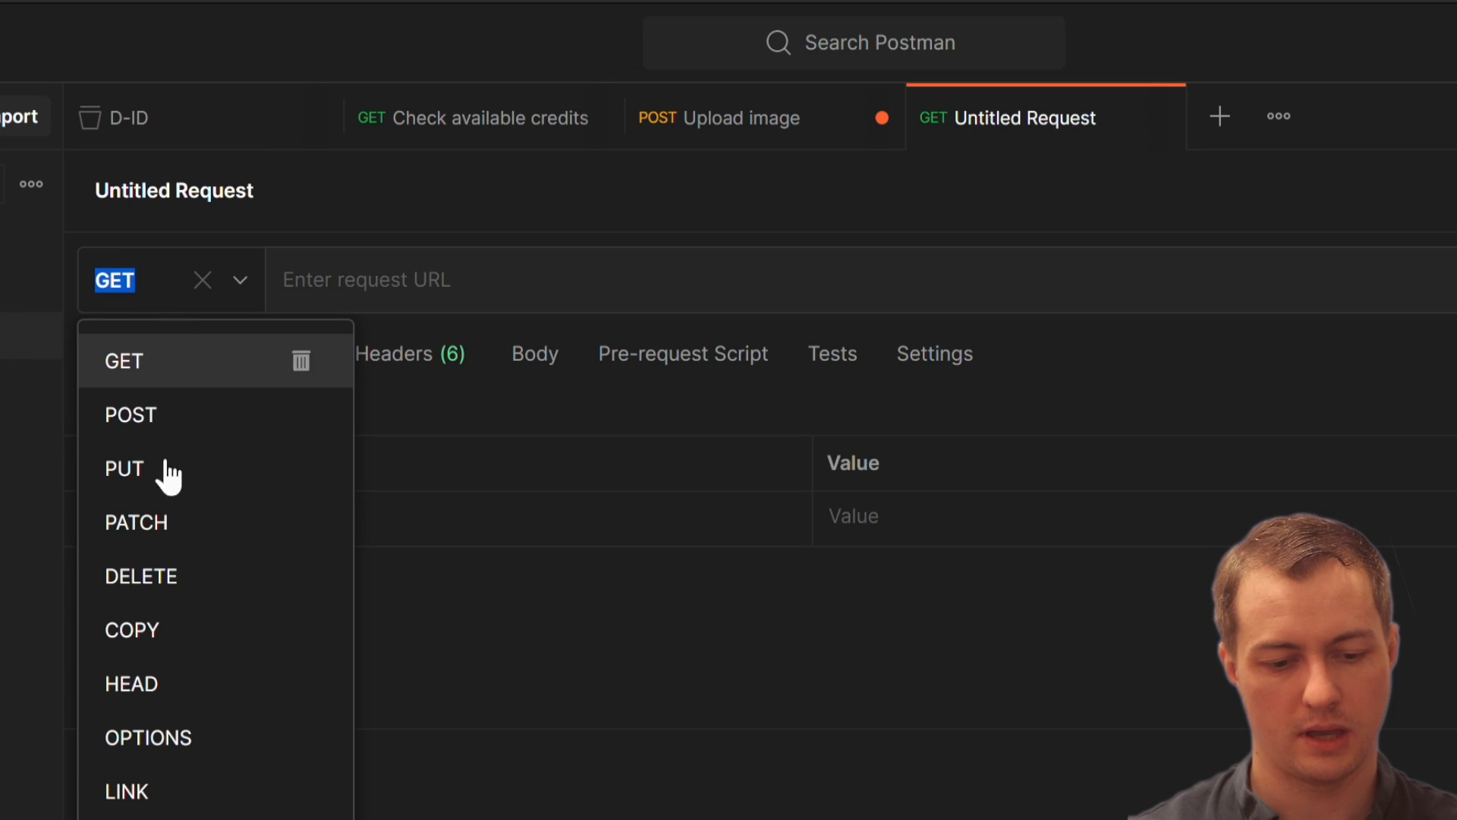
left_click(131, 414)
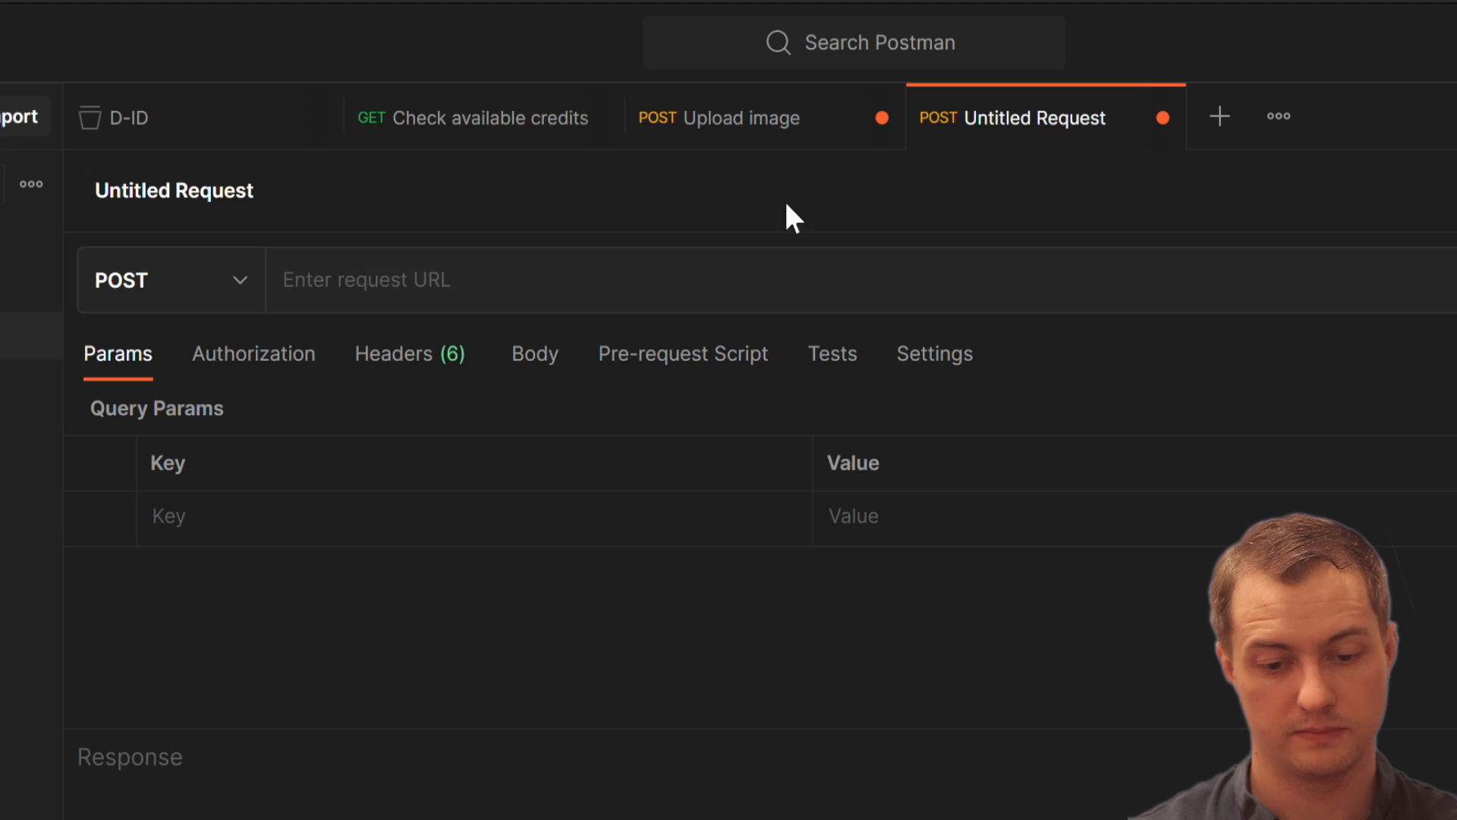
type("https://api.d-id.com/settings/")
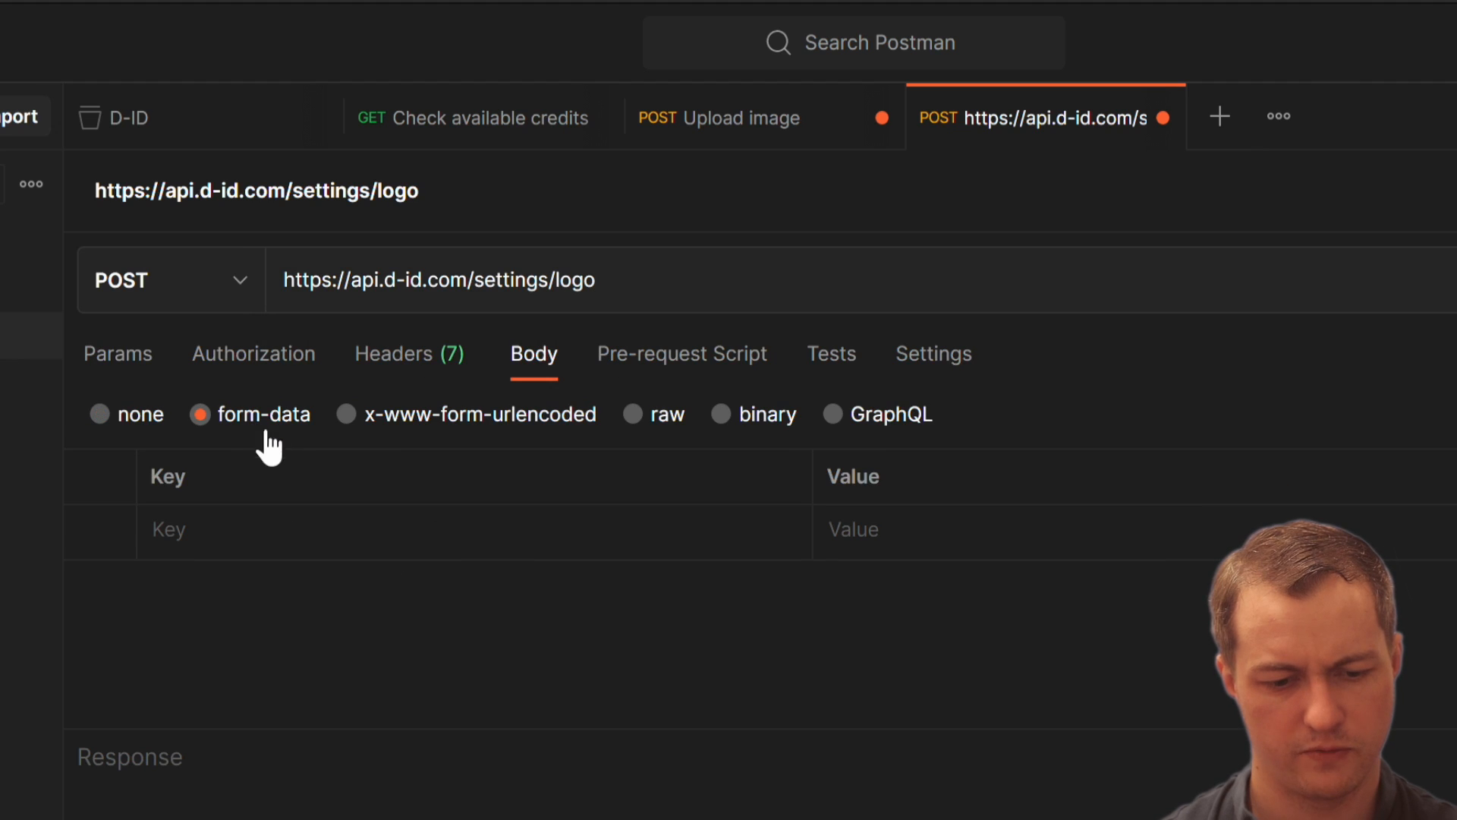
type("logo")
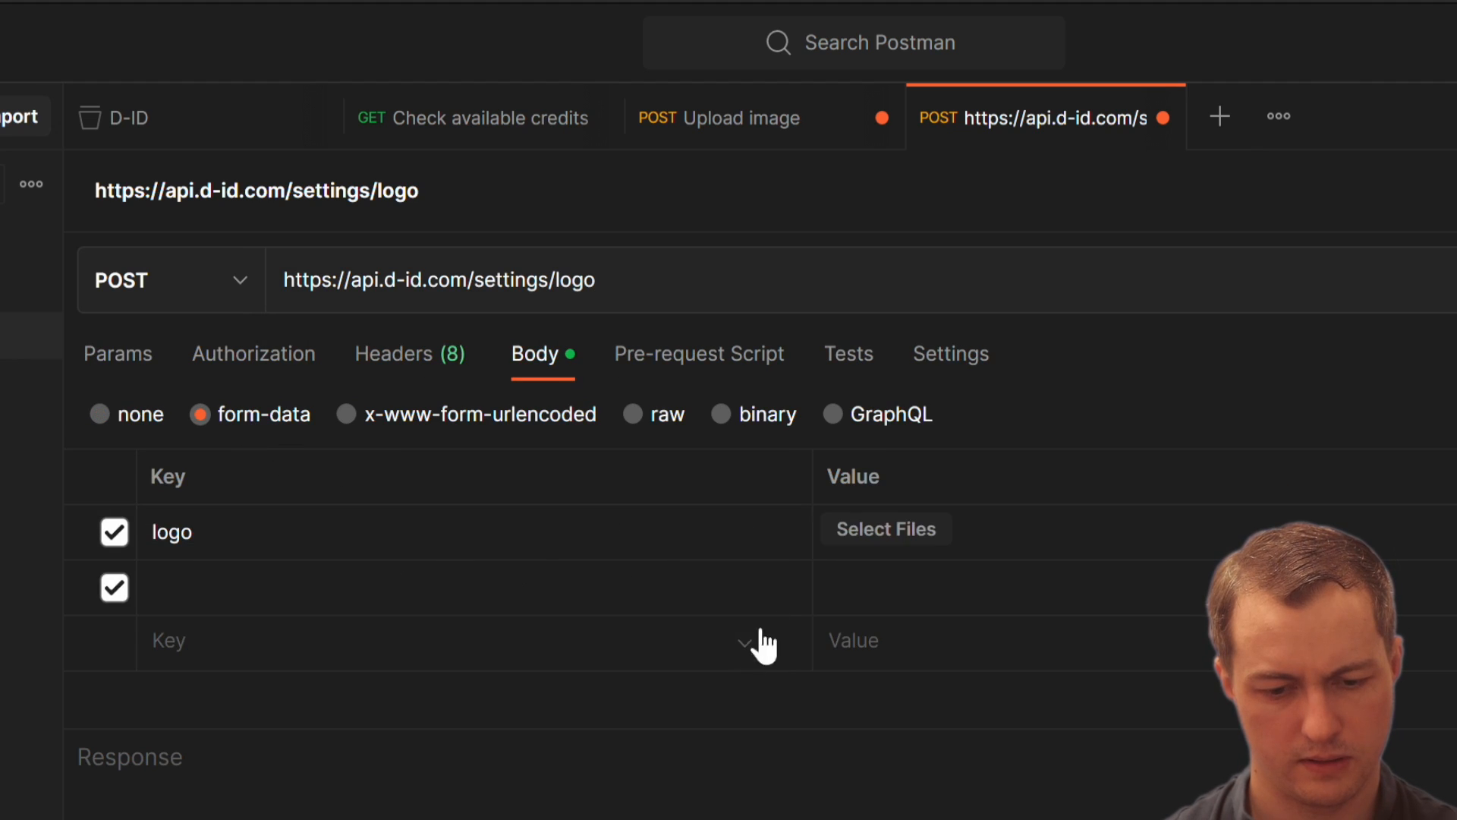
left_click(884, 528)
type("0")
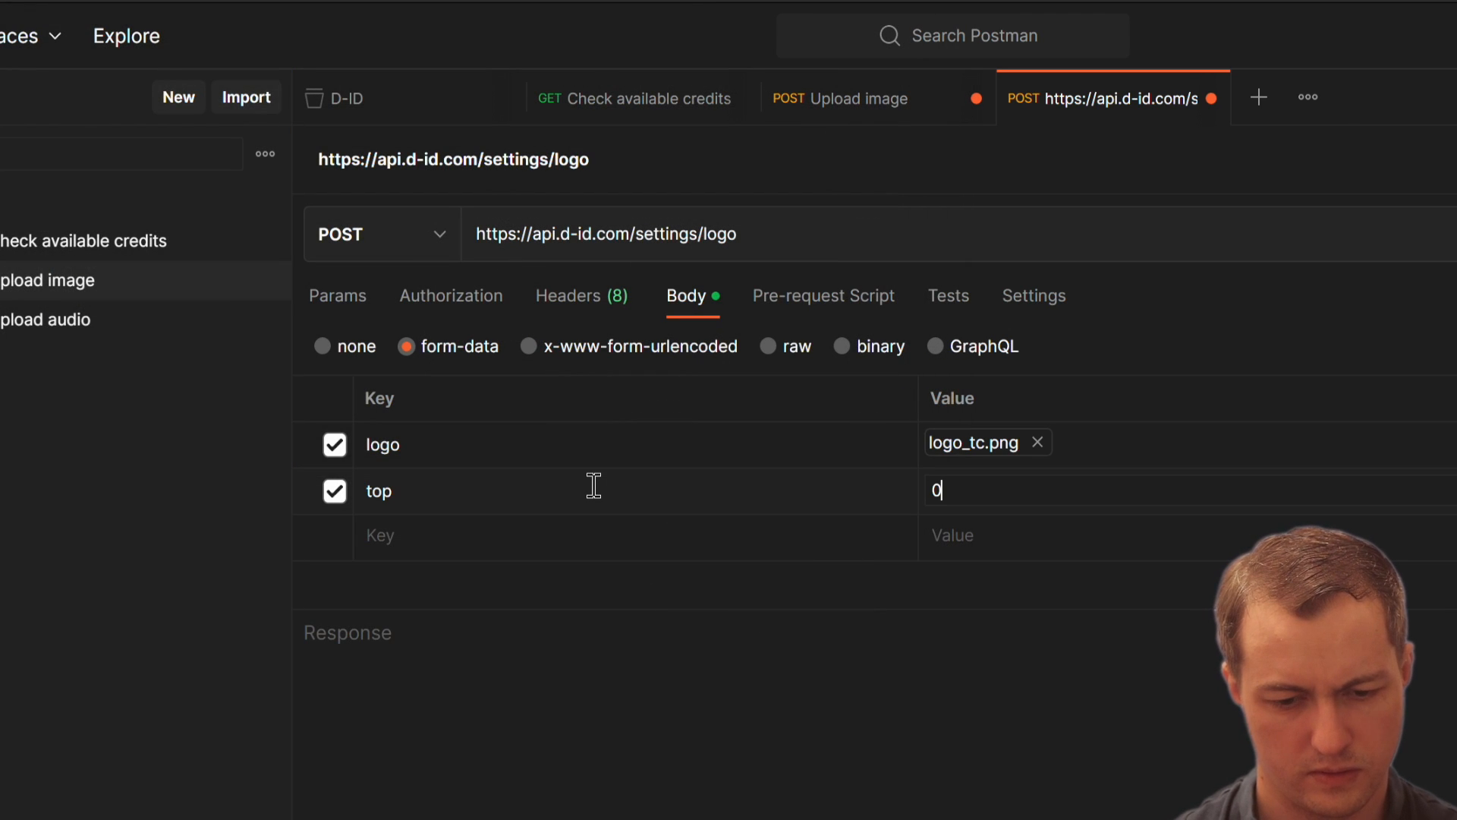
type("left")
type("Upload the")
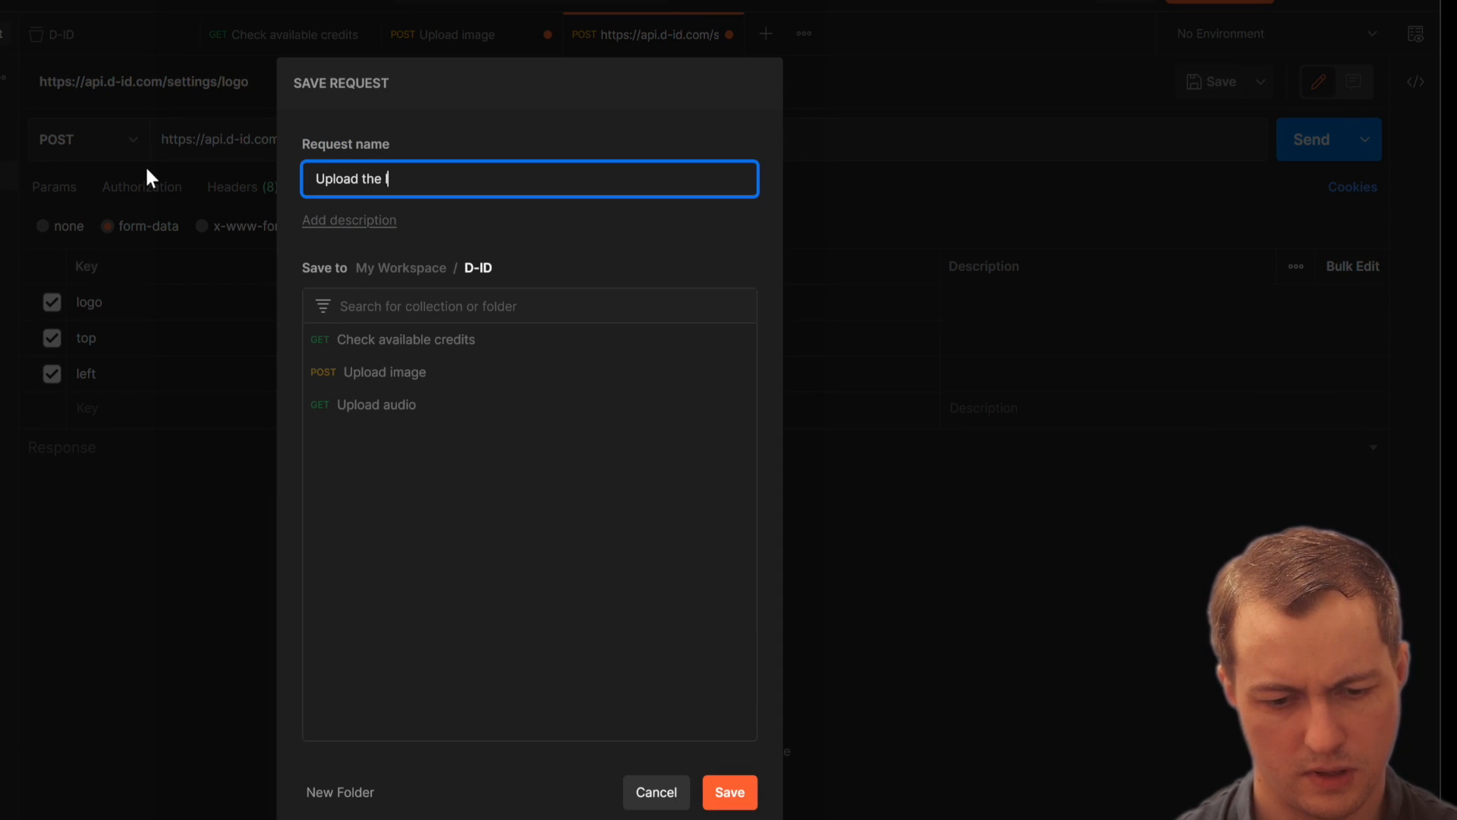
type("logo")
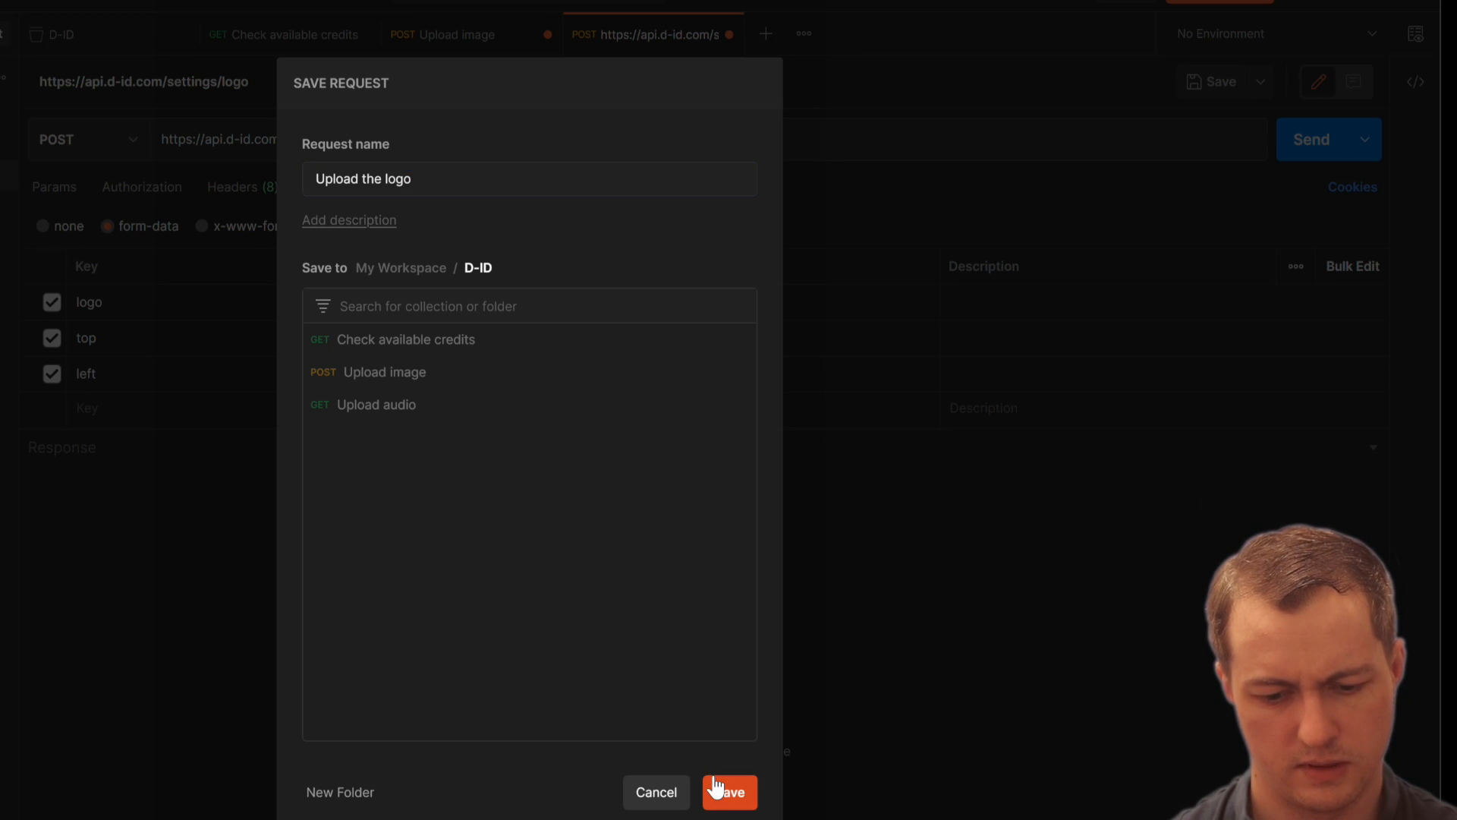
left_click(730, 793)
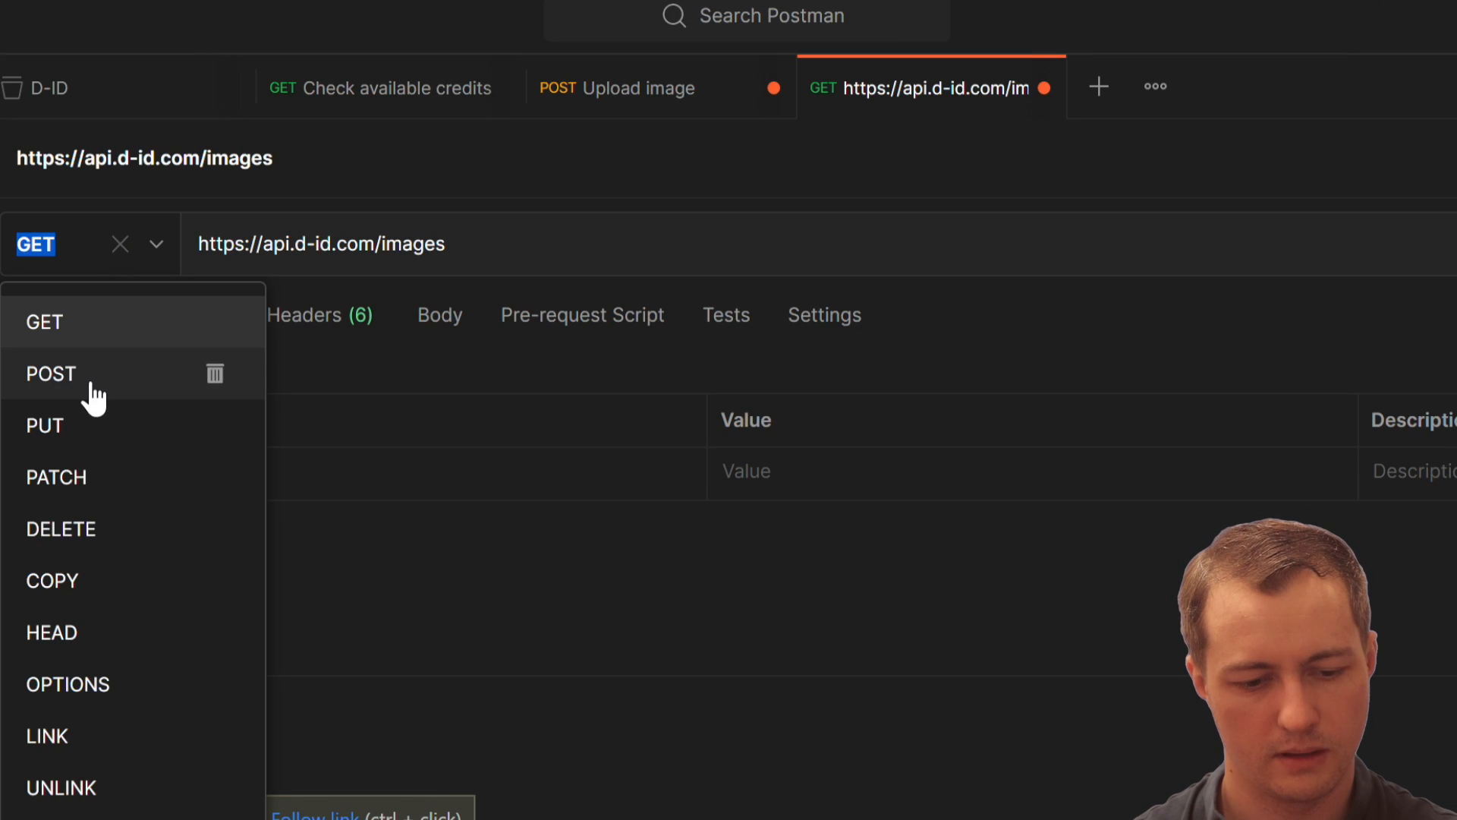
Step: Build a POST to /audios with audio file ja2VoiceIvan.mp3, save as 'Upload audio' and send (201 Created)
left_click(52, 373)
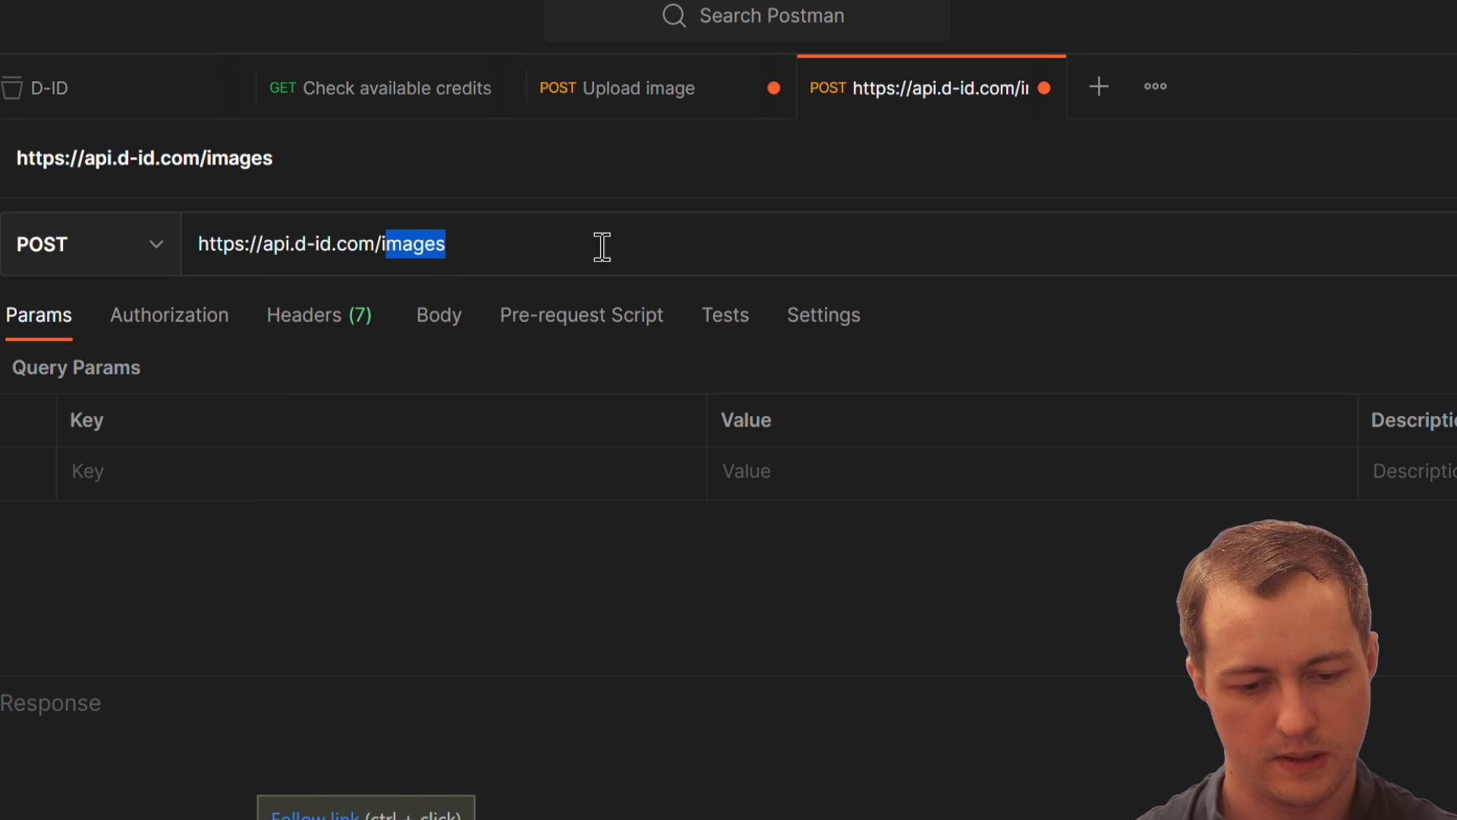
type("audio")
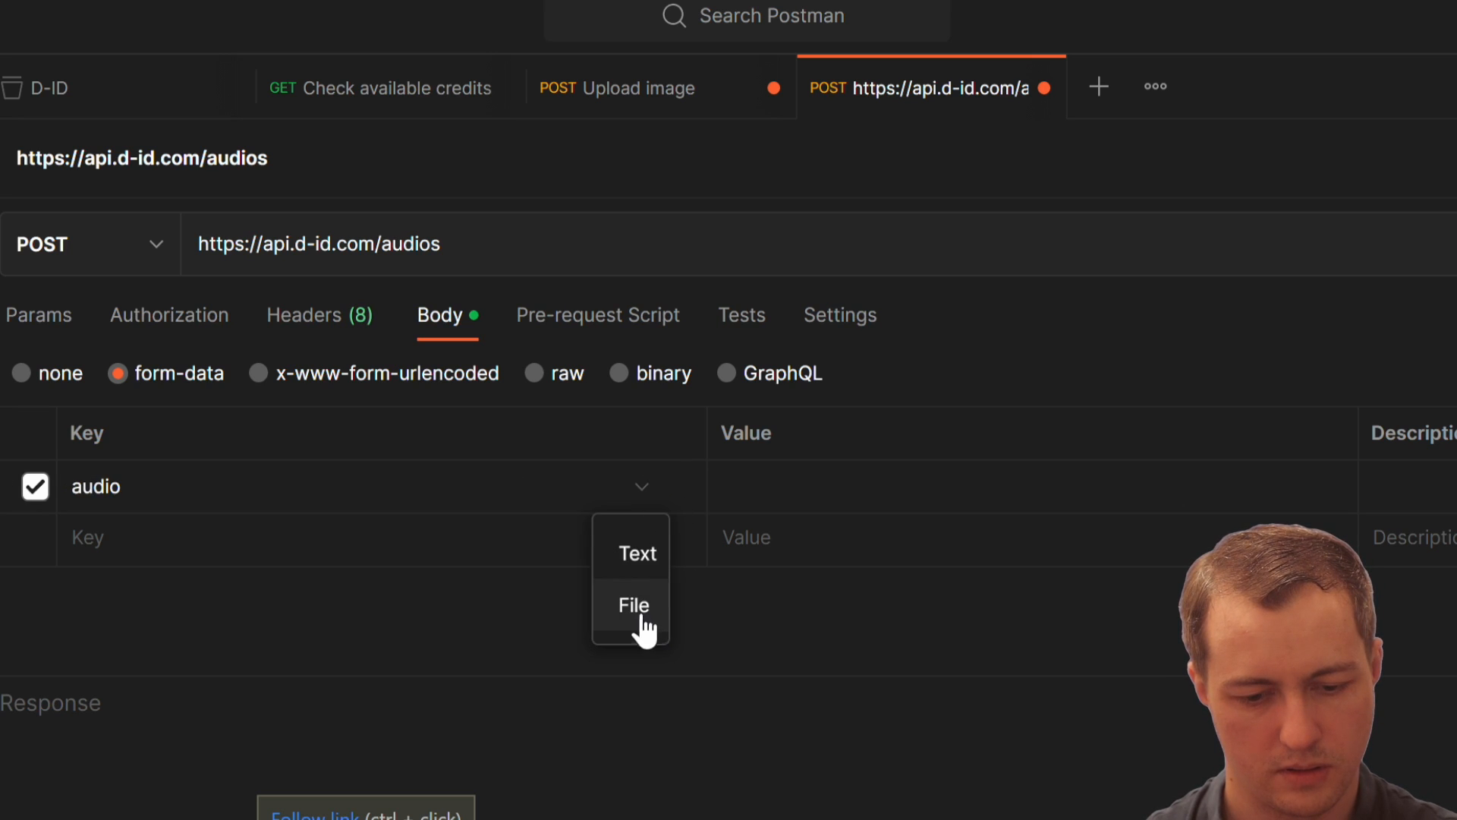
left_click(635, 606)
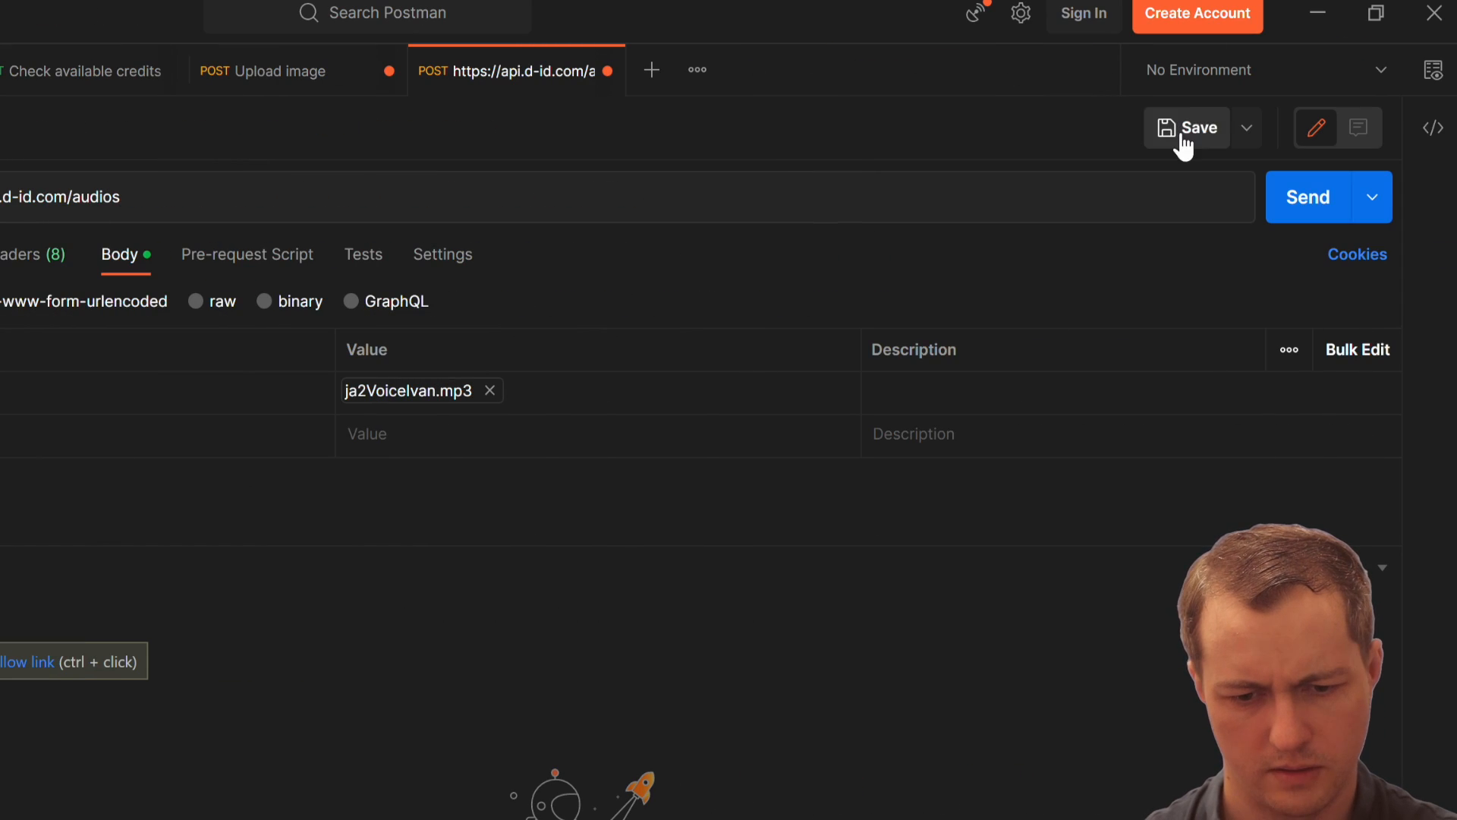
left_click(1198, 127)
type("Upload audio")
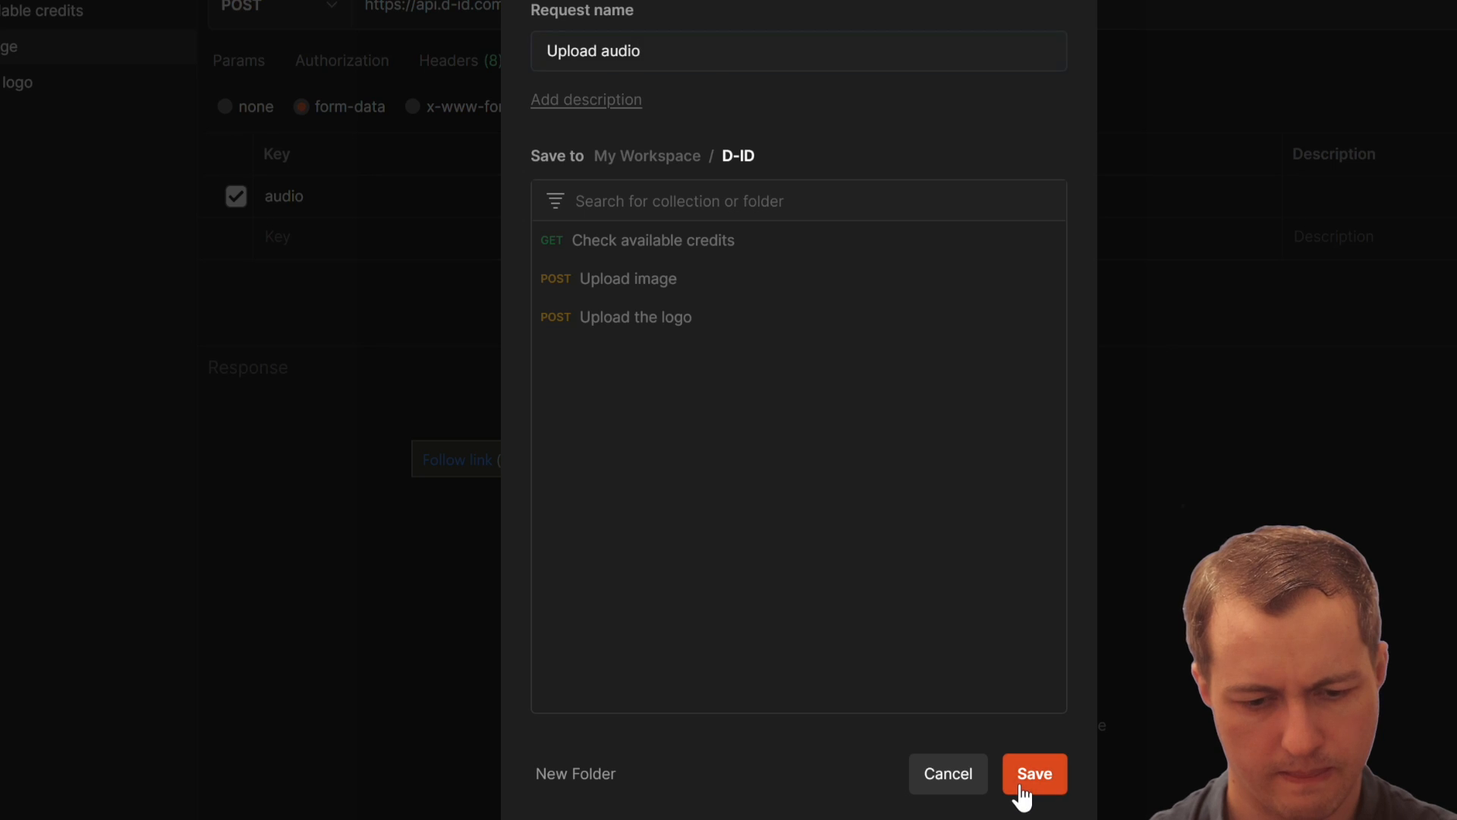
left_click(1034, 773)
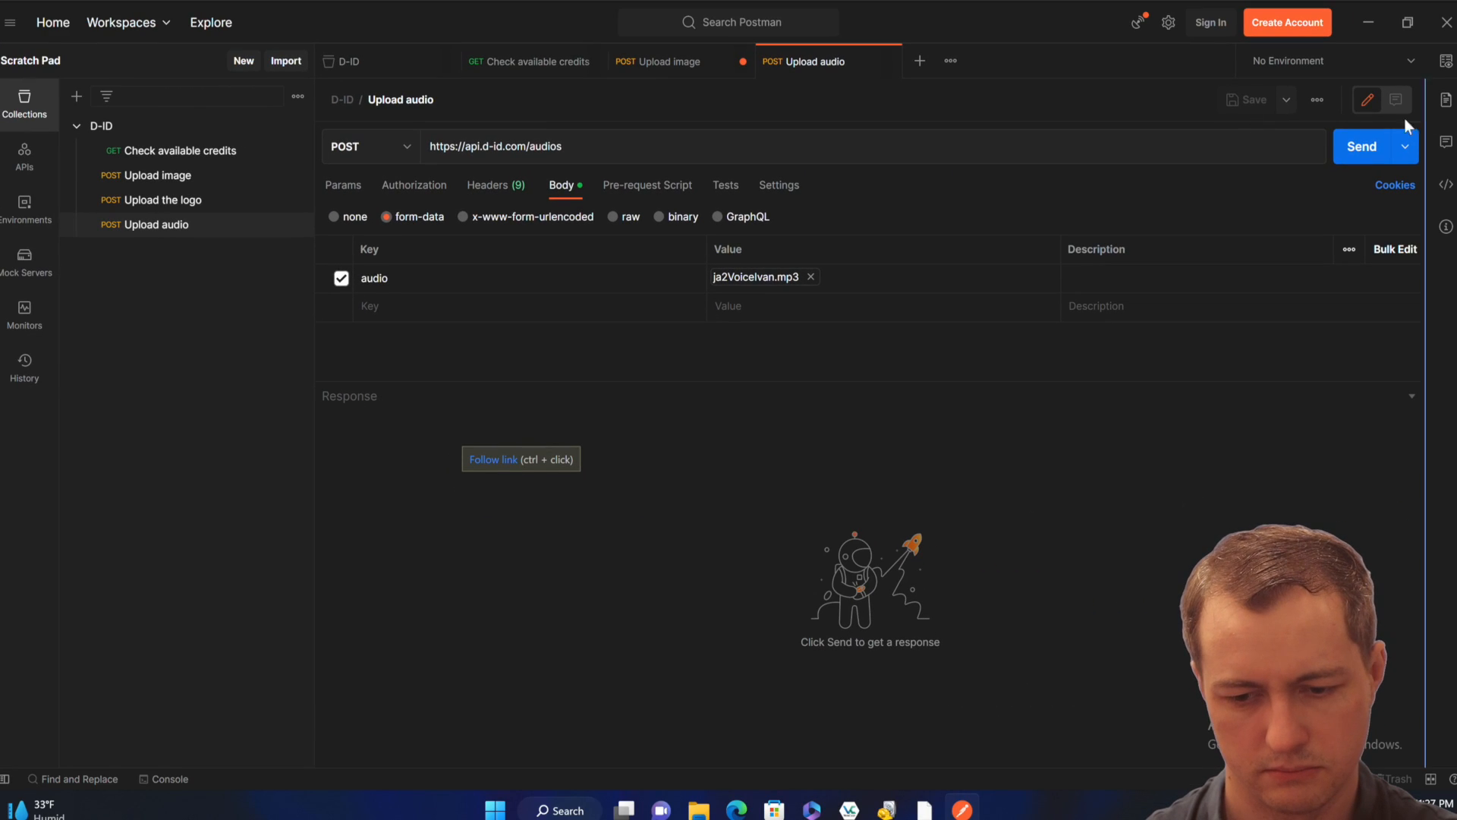
left_click(1362, 146)
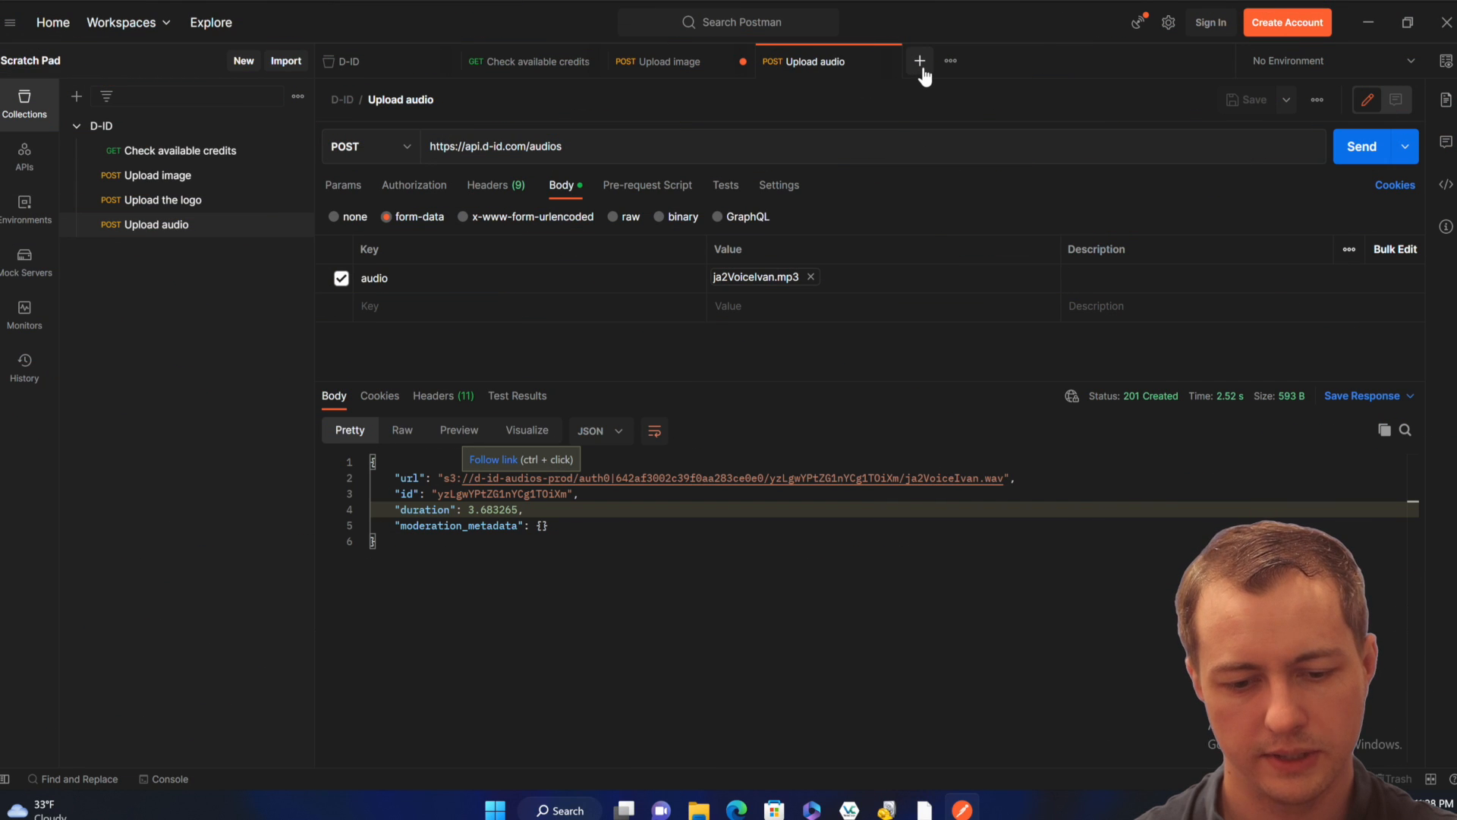
Step: Create a DELETE to /audios/yzLgwYPtZG1nYCg1TOiXm and save it to D-ID as 'Delete audio'
left_click(919, 61)
type("https://api.d-id.com/audios")
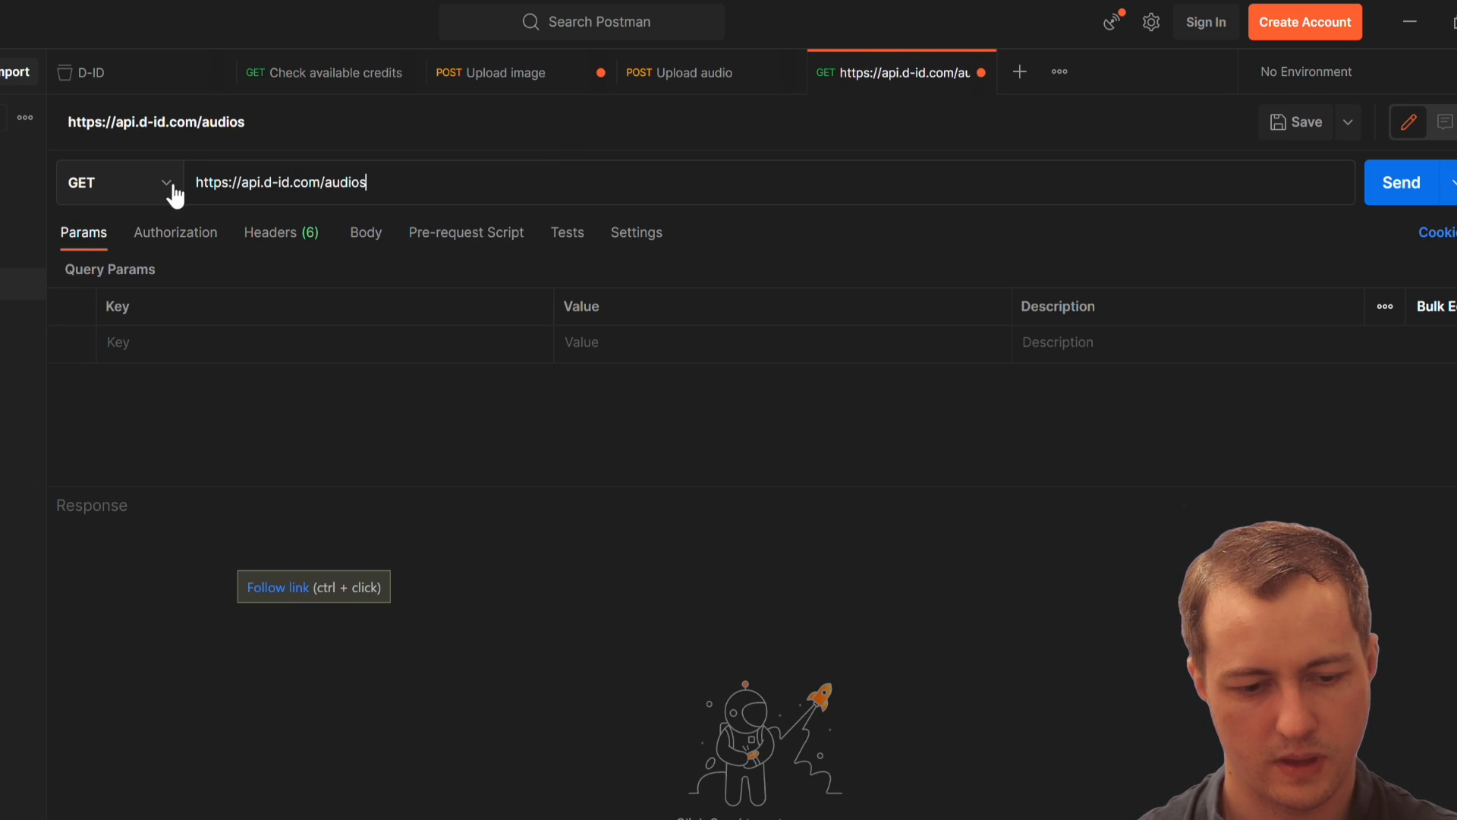
left_click(119, 182)
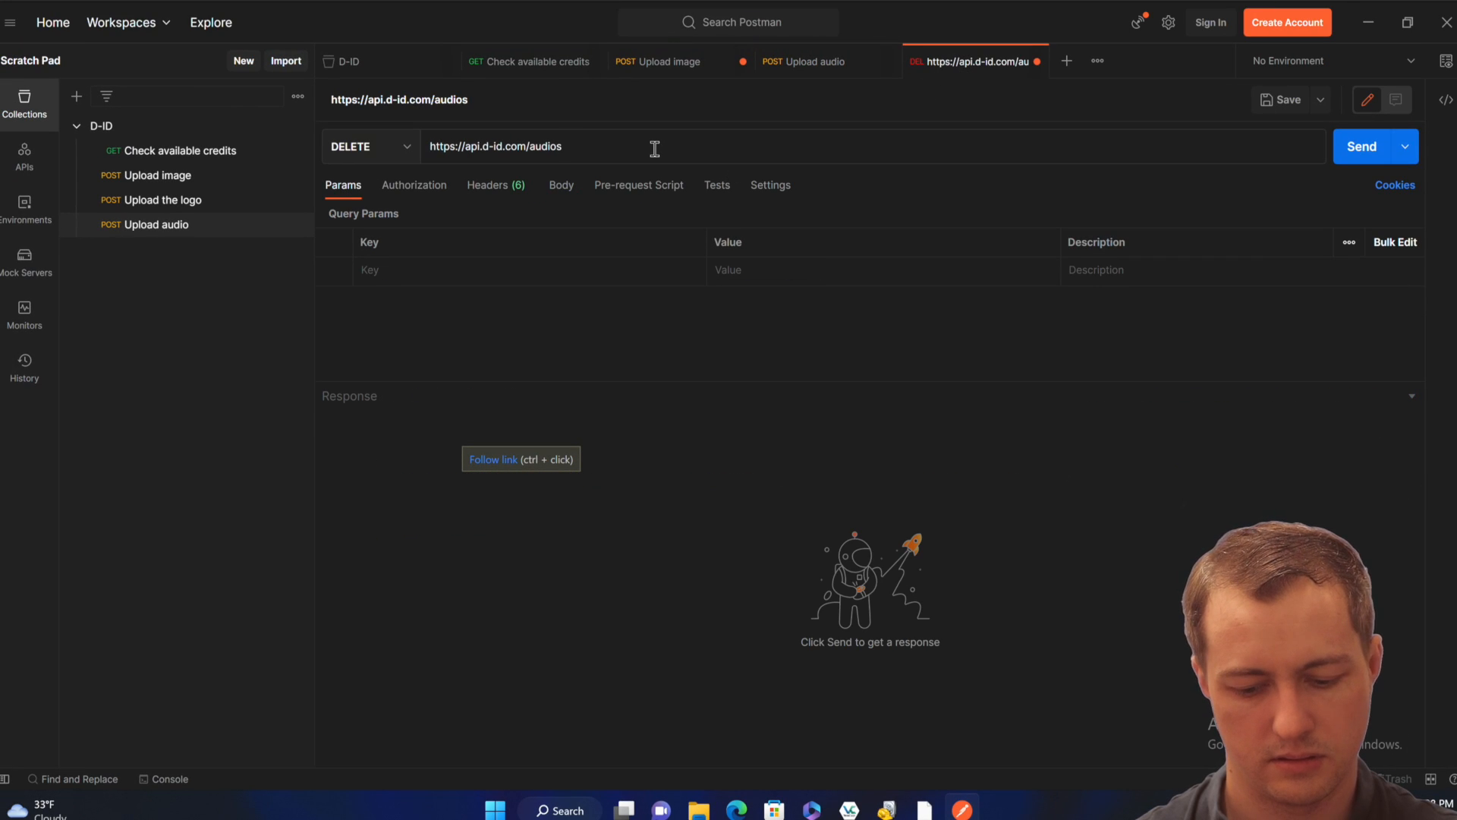
type("/yzLgwYPtZG1nYCg1TOiXm")
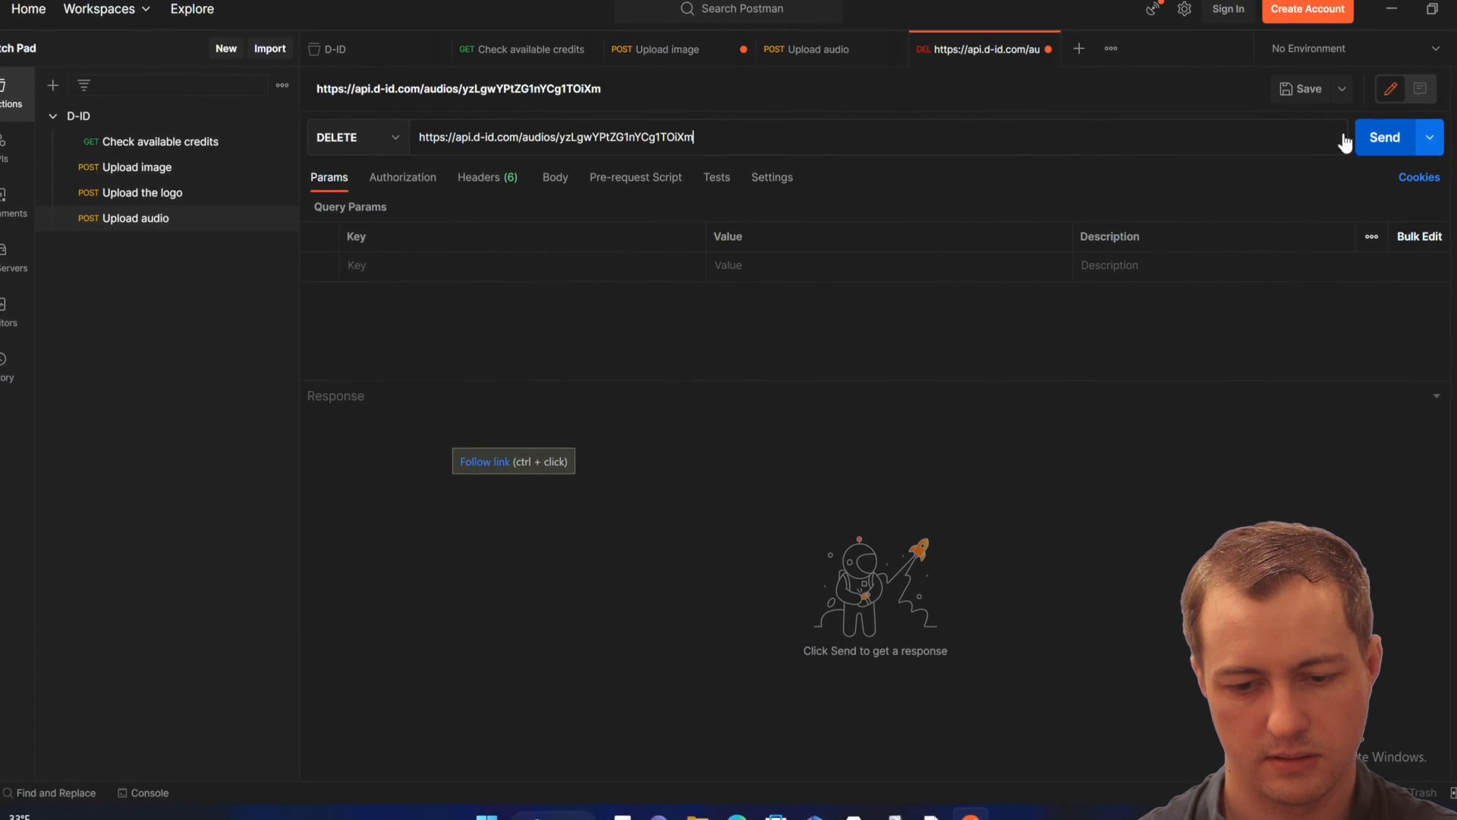
left_click(1306, 88)
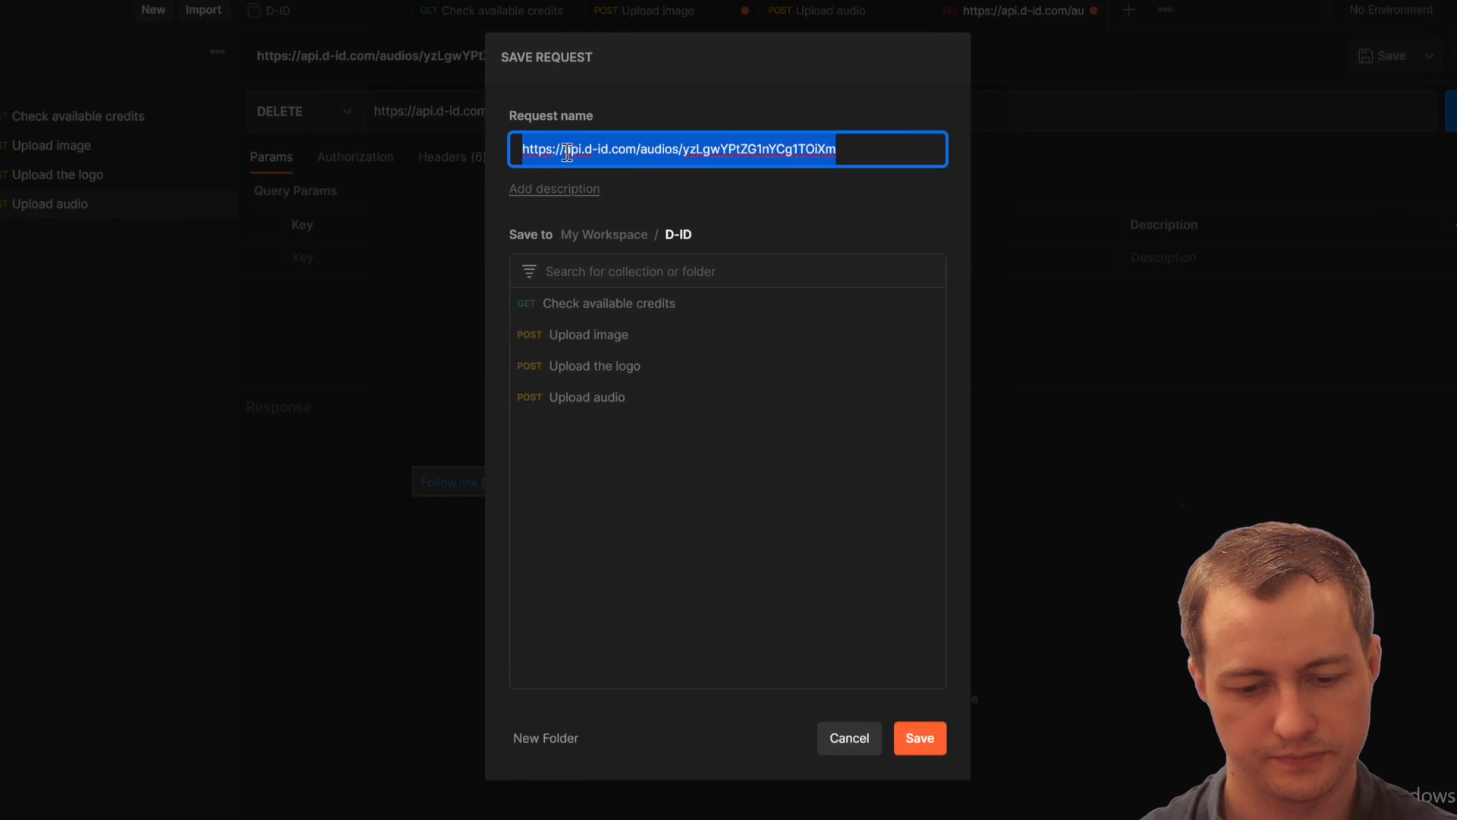
type("Delete audio")
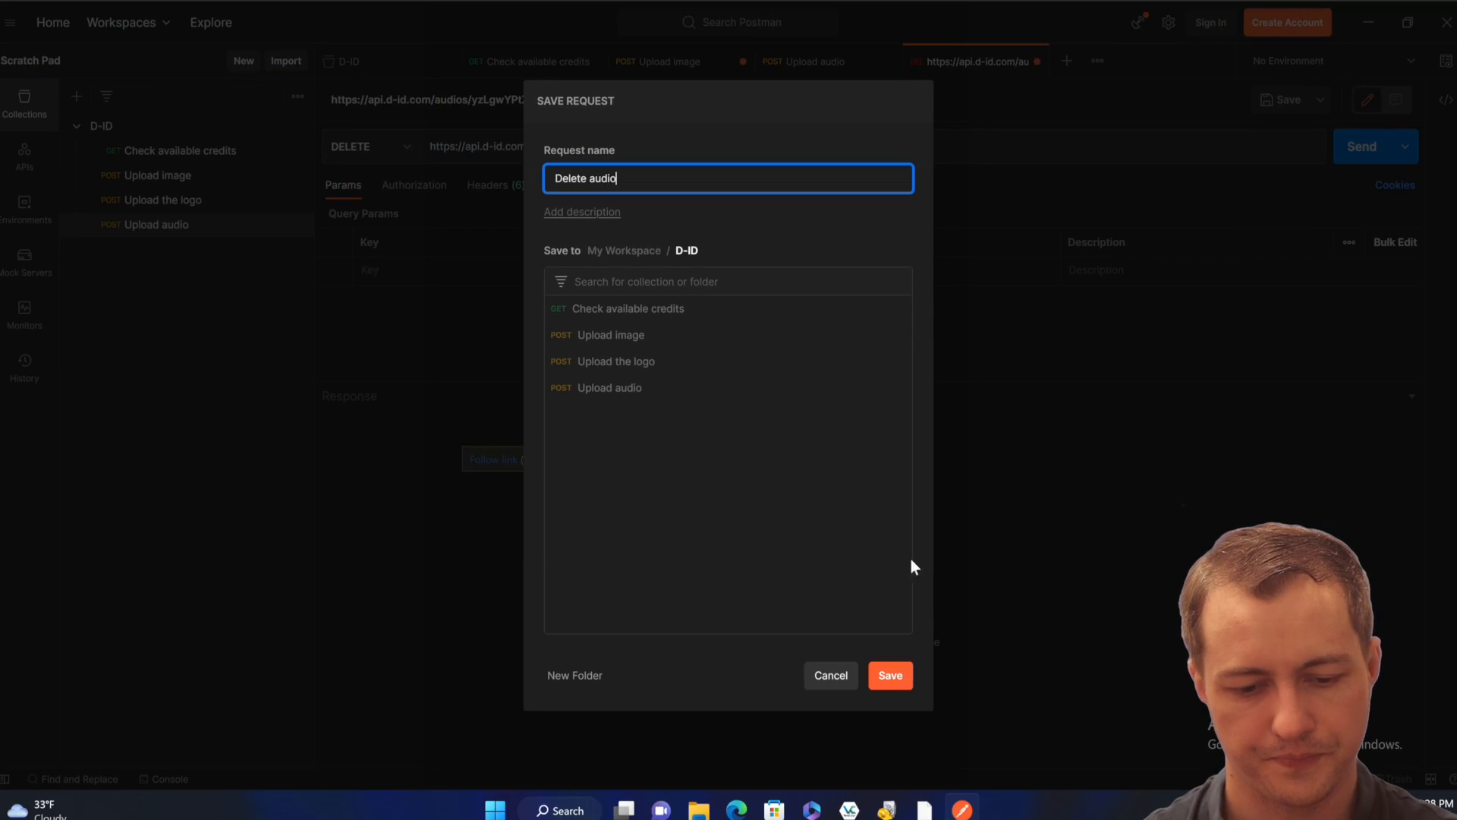
left_click(888, 674)
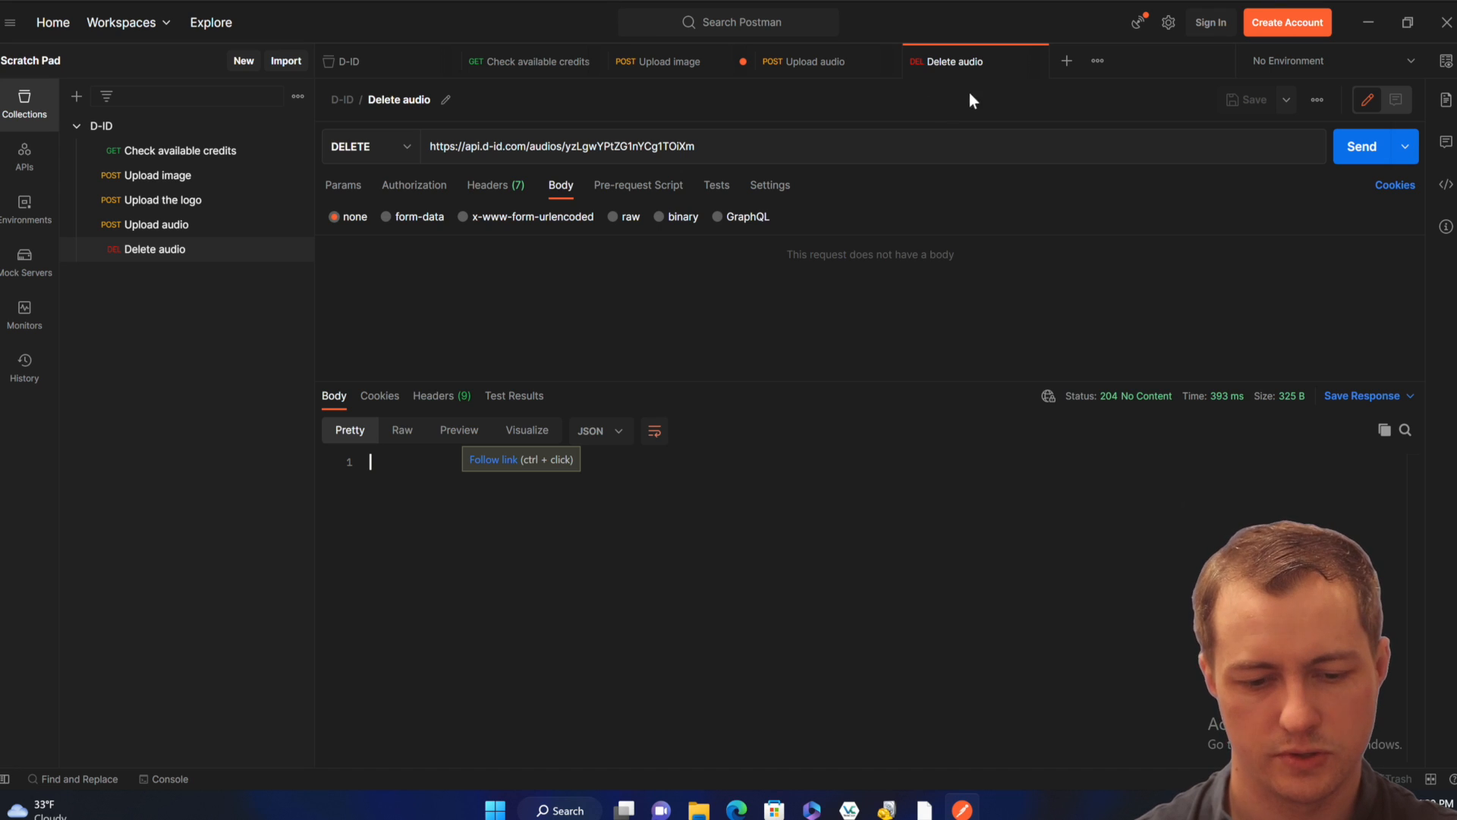
Step: Create a DELETE to /images/<uploaded image id>, save it as 'Delete image' and send it
left_click(656, 61)
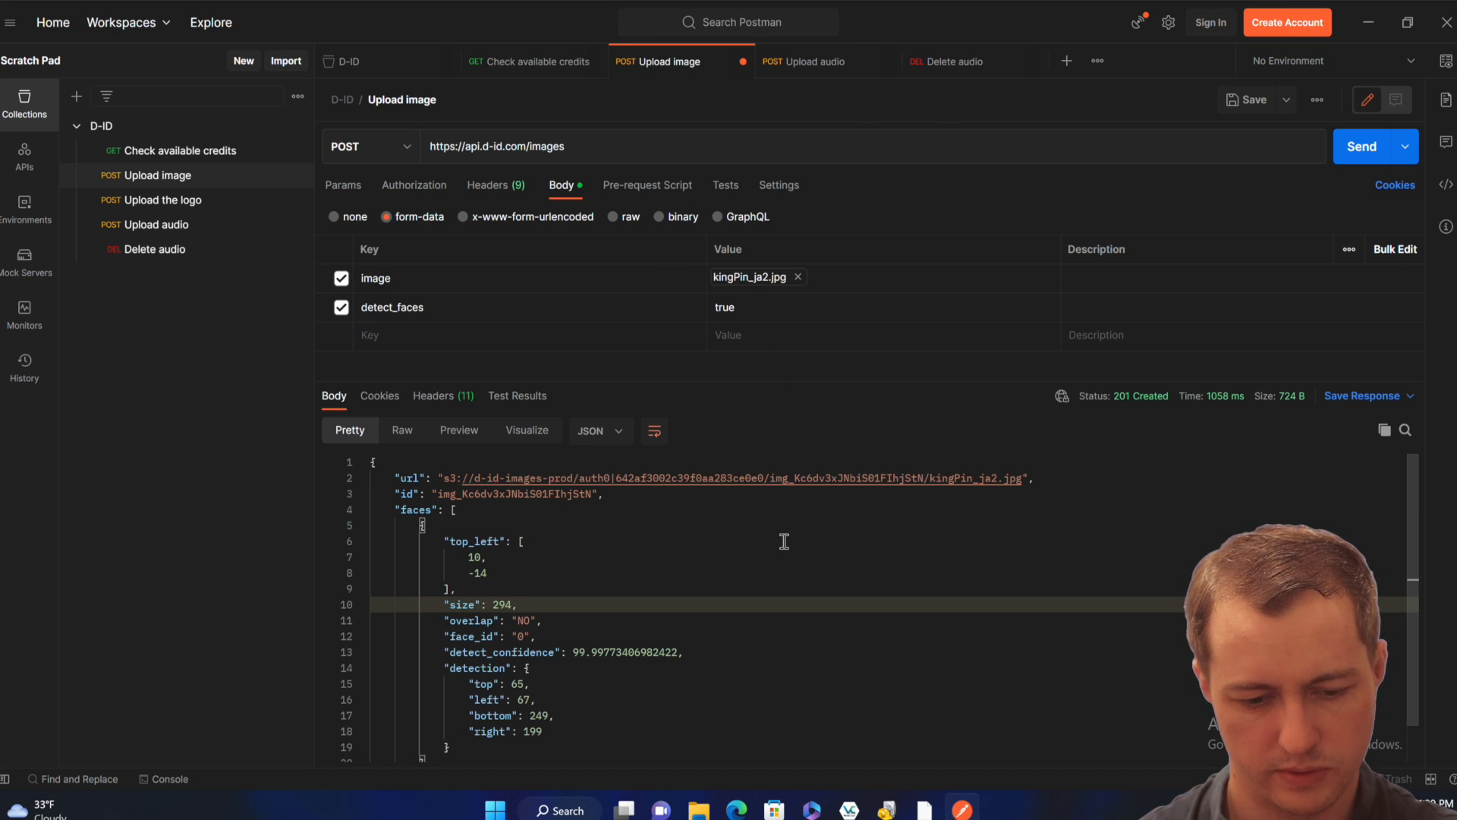
double_click(511, 494)
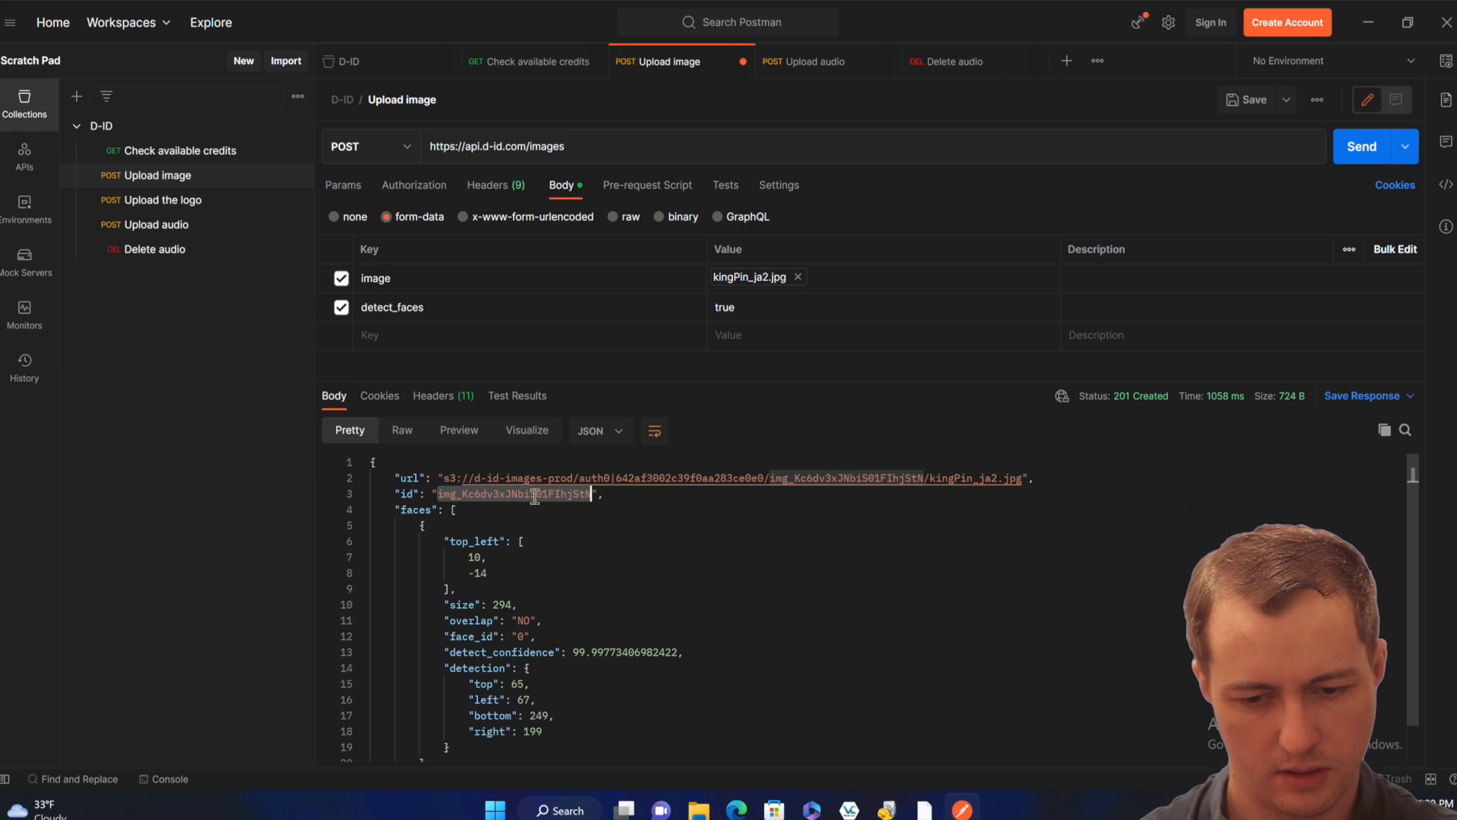
left_click(368, 145)
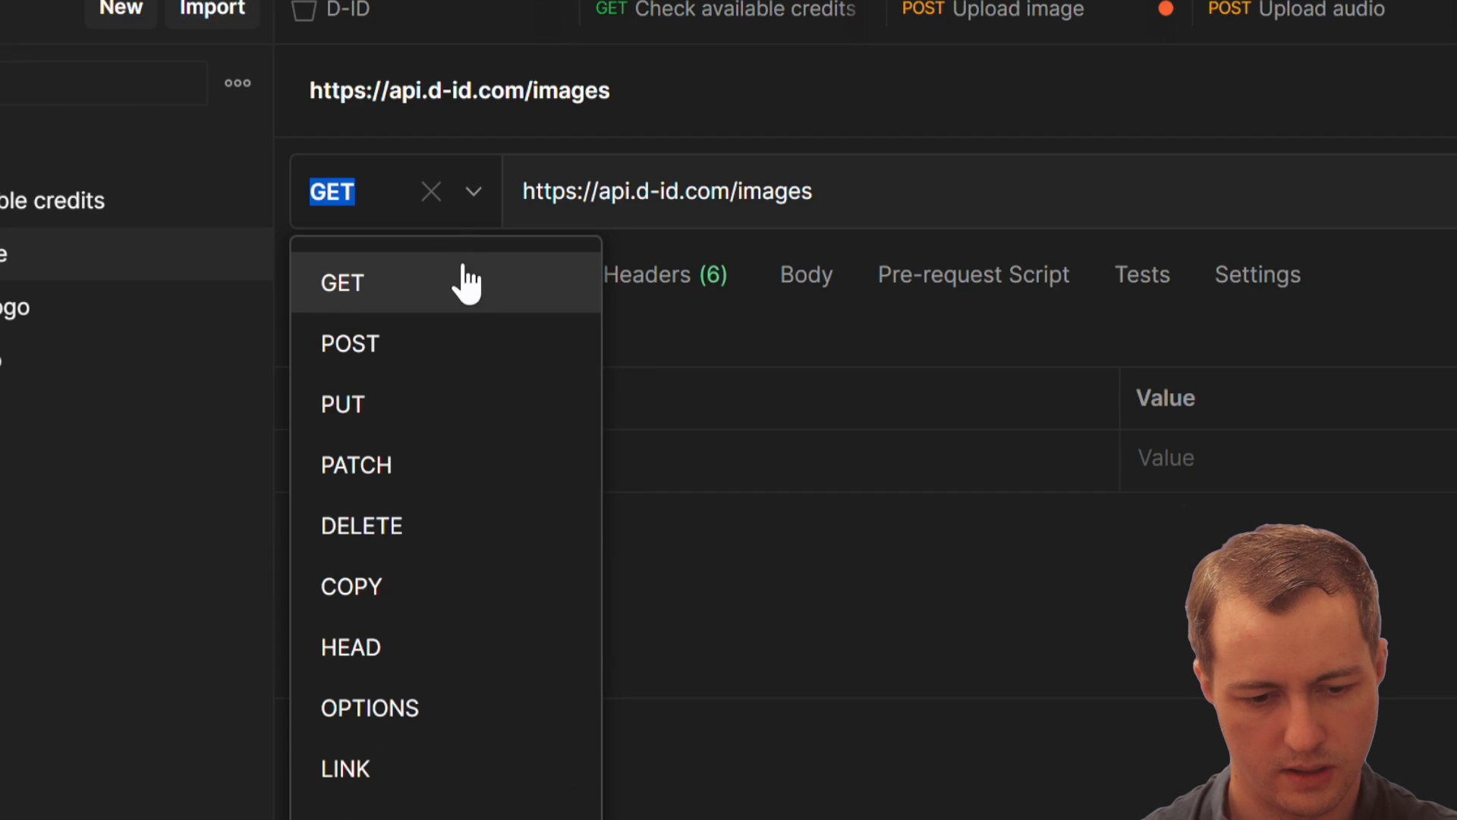
left_click(362, 525)
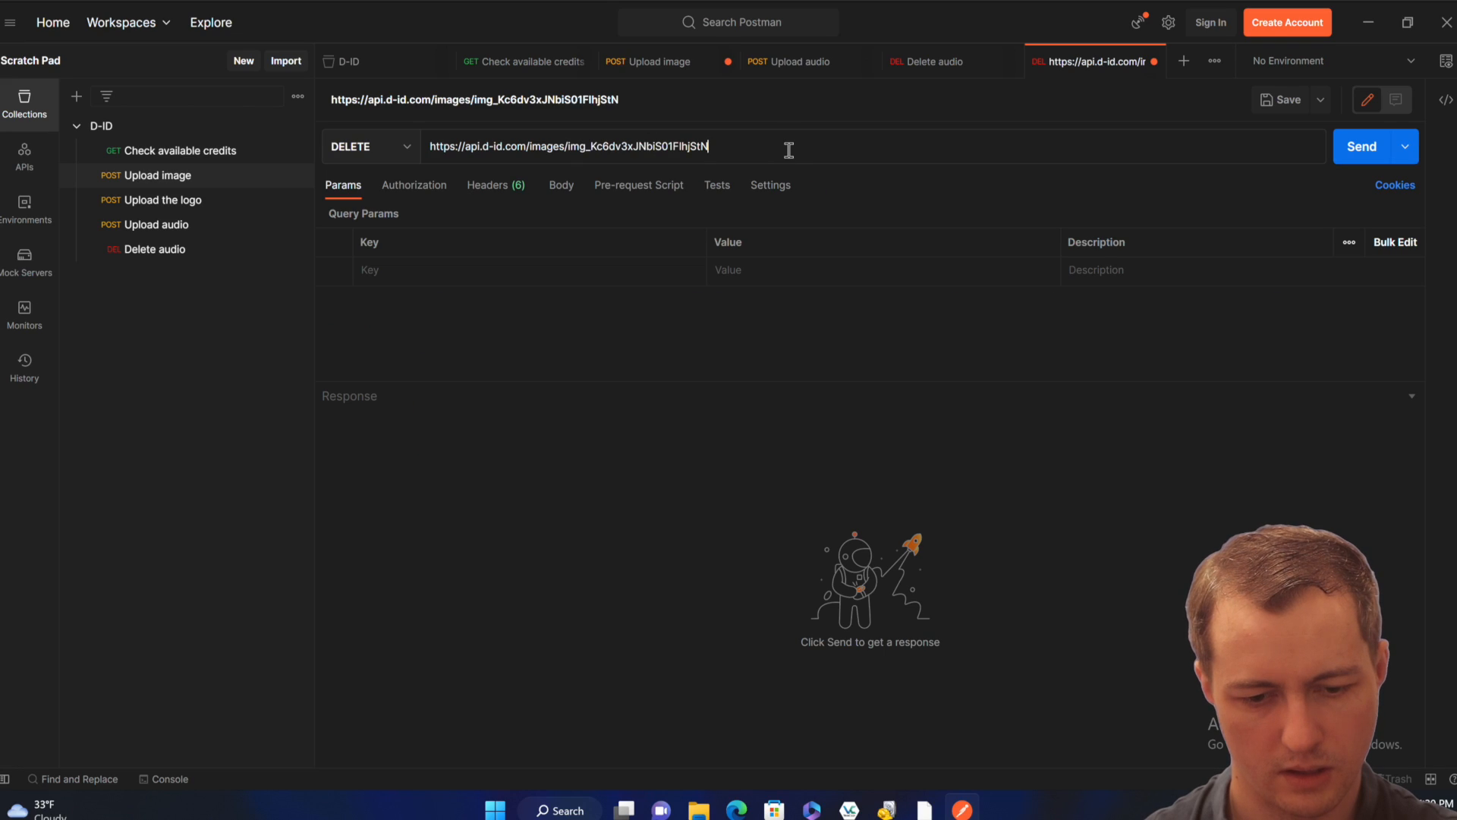
mouse_move(1281, 100)
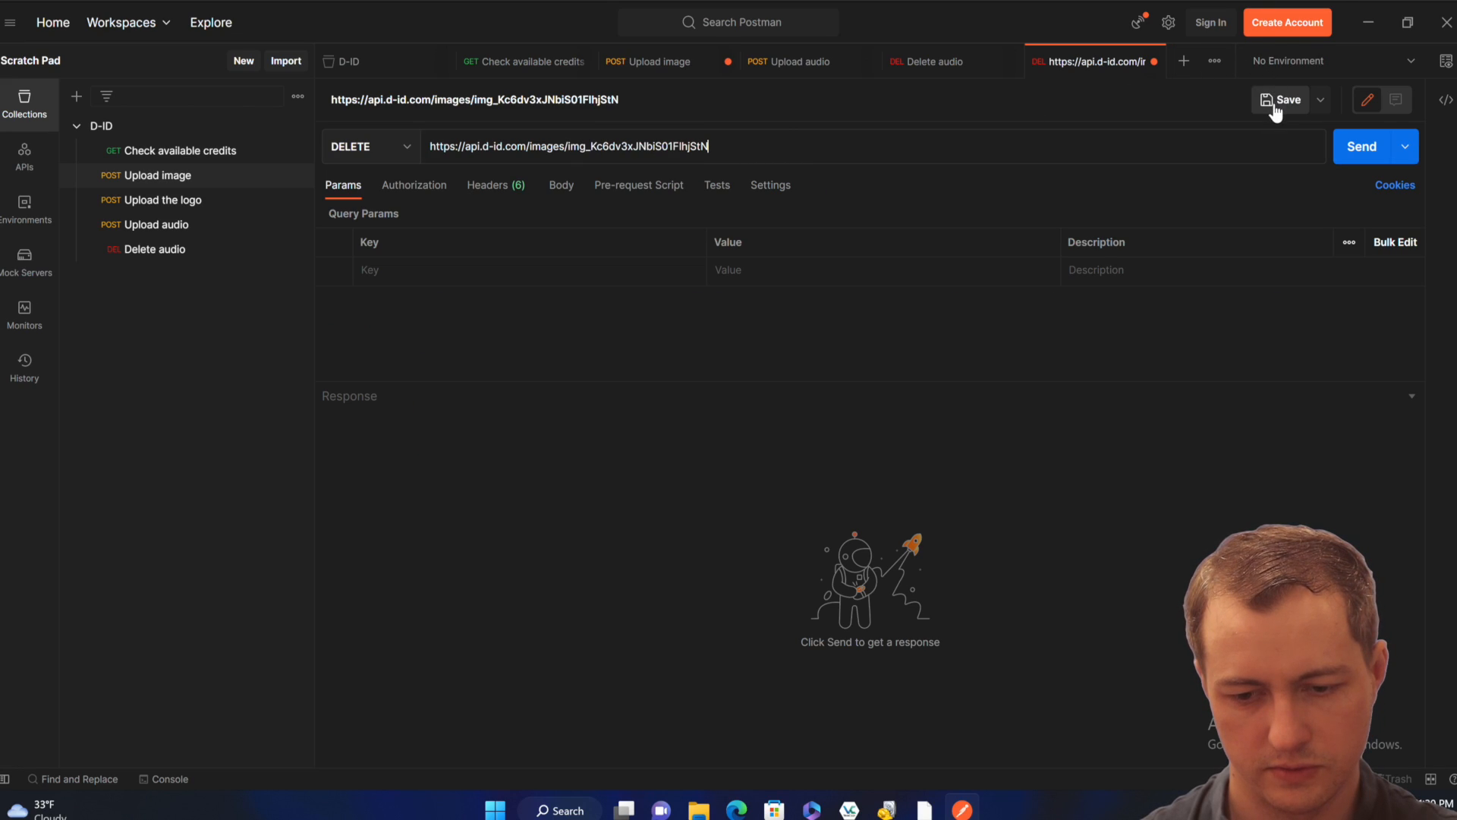
left_click(1285, 100)
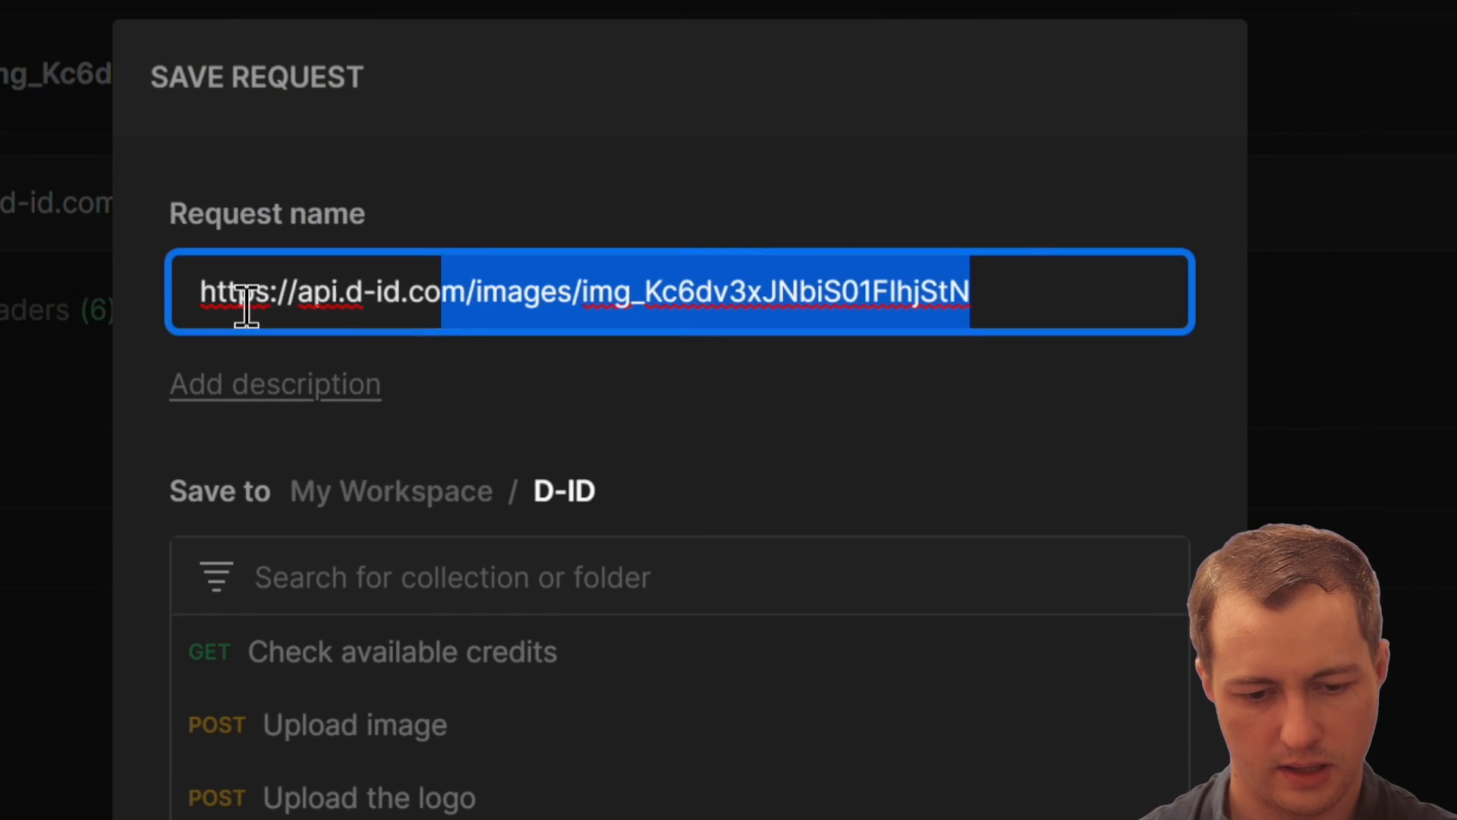
type("D")
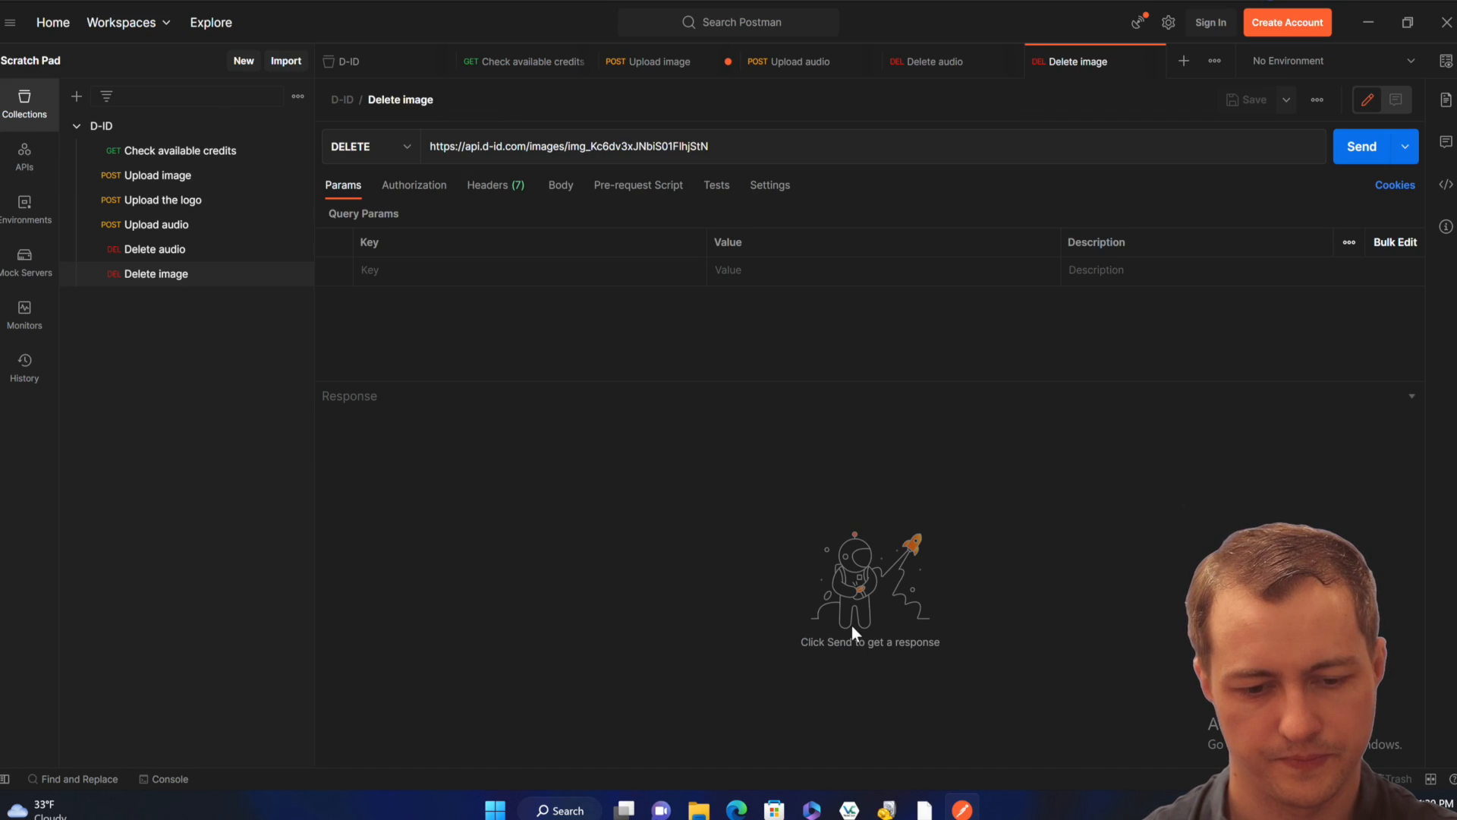
left_click(1362, 146)
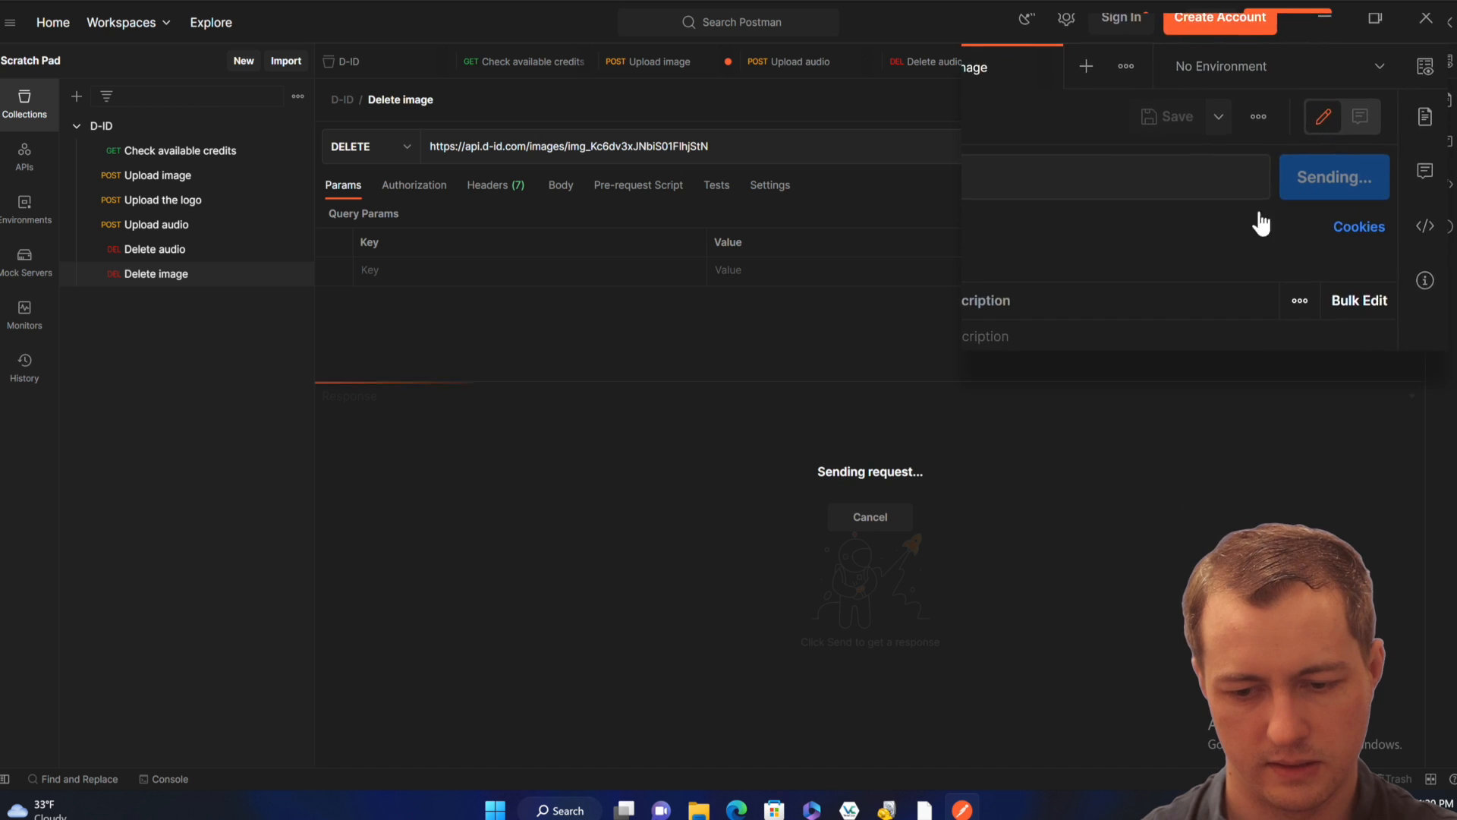